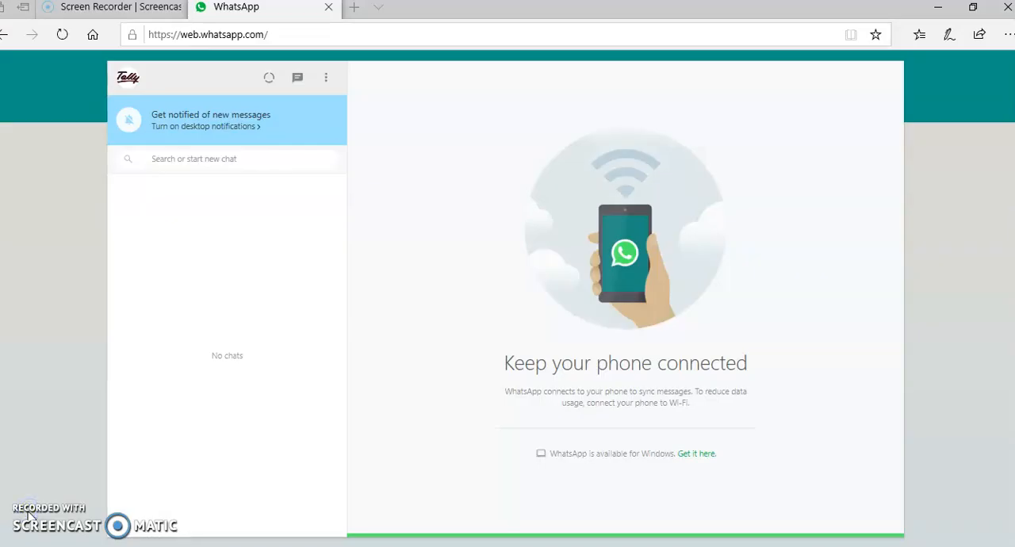
mouse_move(32, 522)
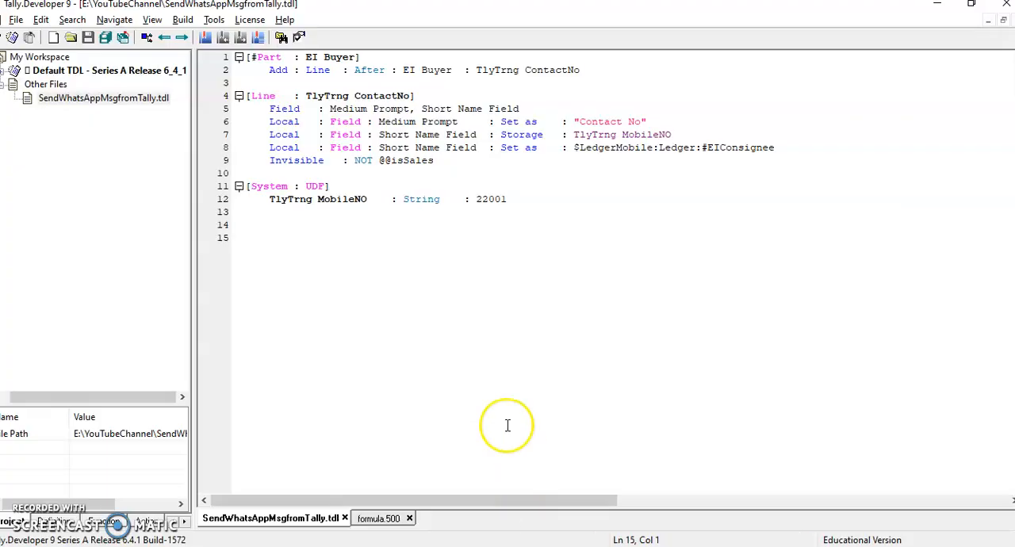
Begin a [#Form : Sales Color] modification block
type("[#fo")
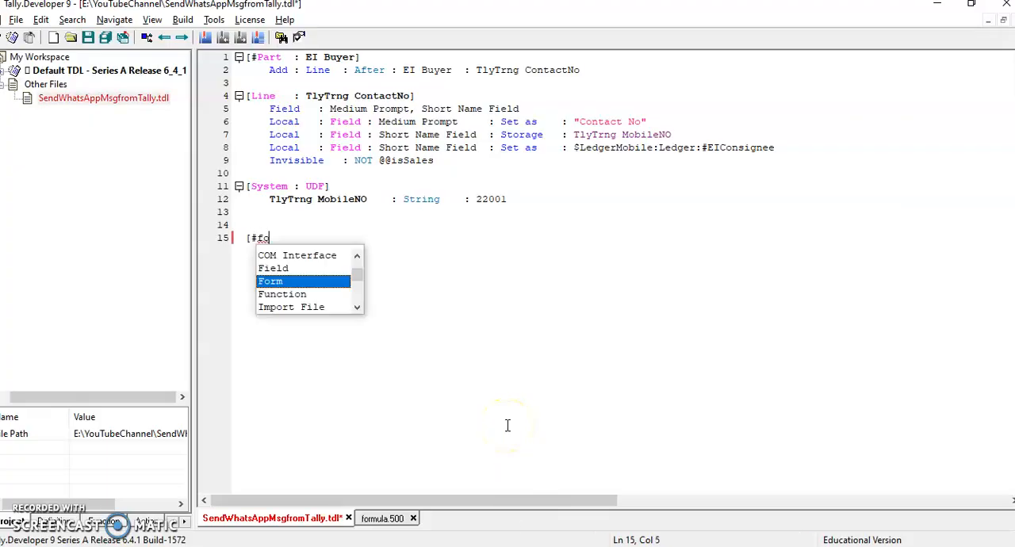
type("Form : Sales C")
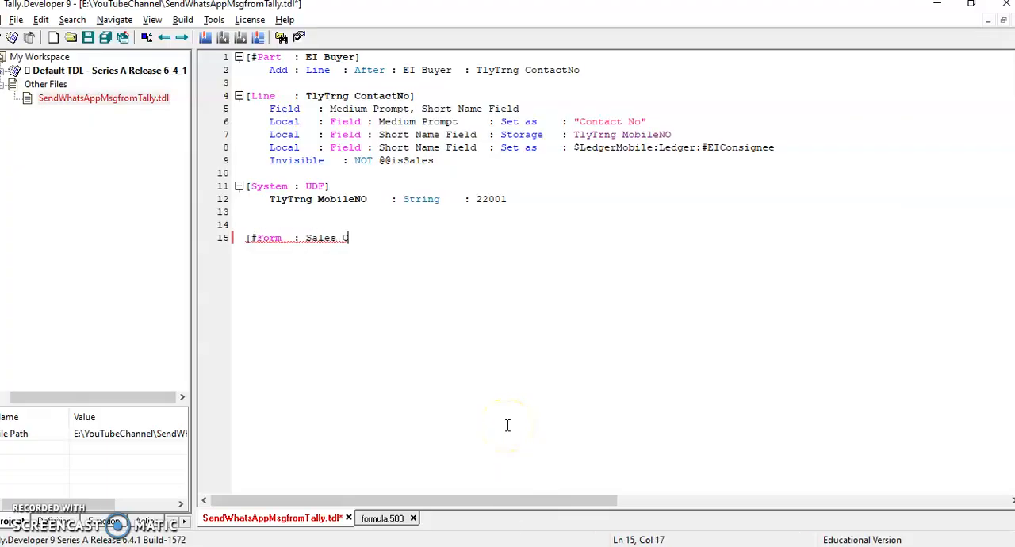
type("olor]")
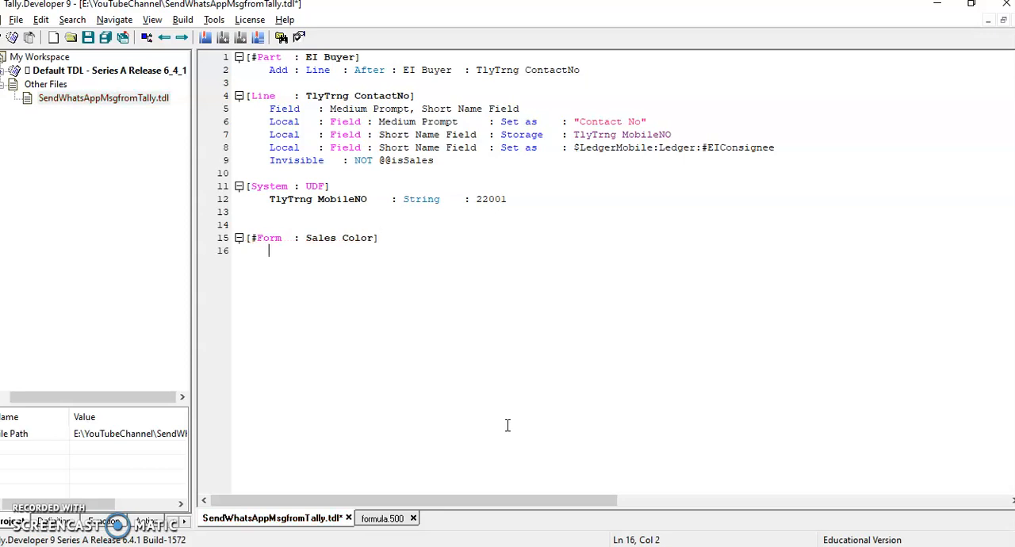
Add the line On : Form Accept : Yes : Call : TlyTrng SMS
type("On : fo")
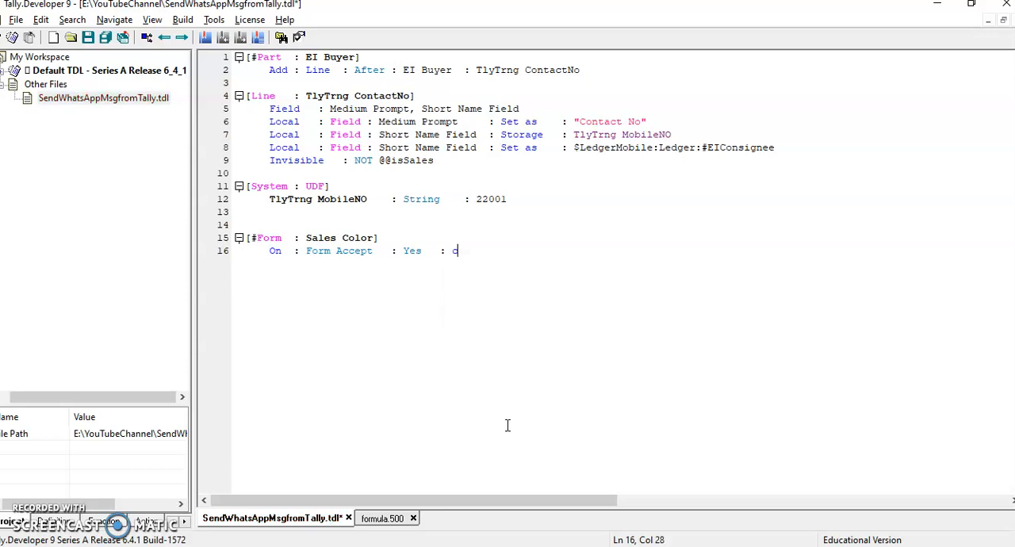
type("all :")
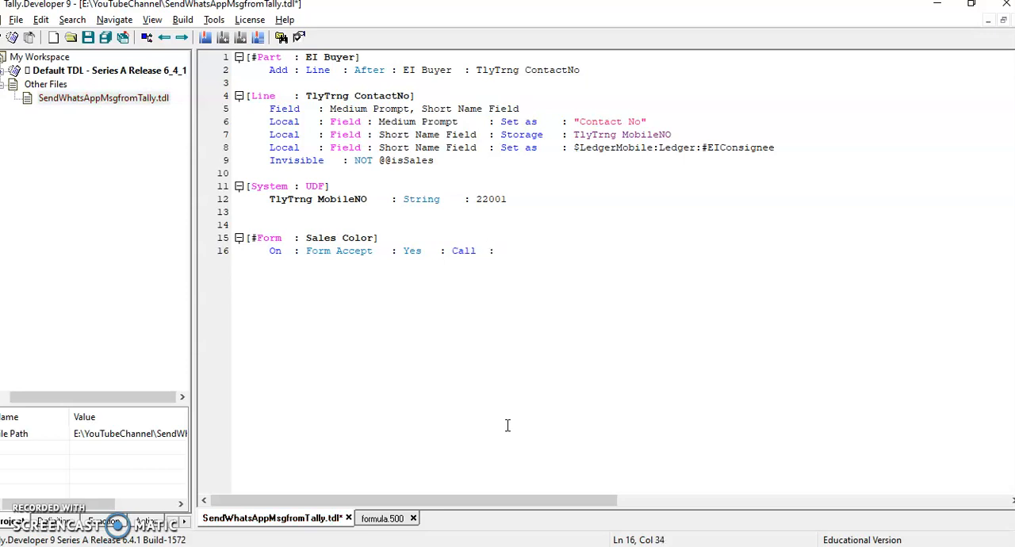
type("TlyTr")
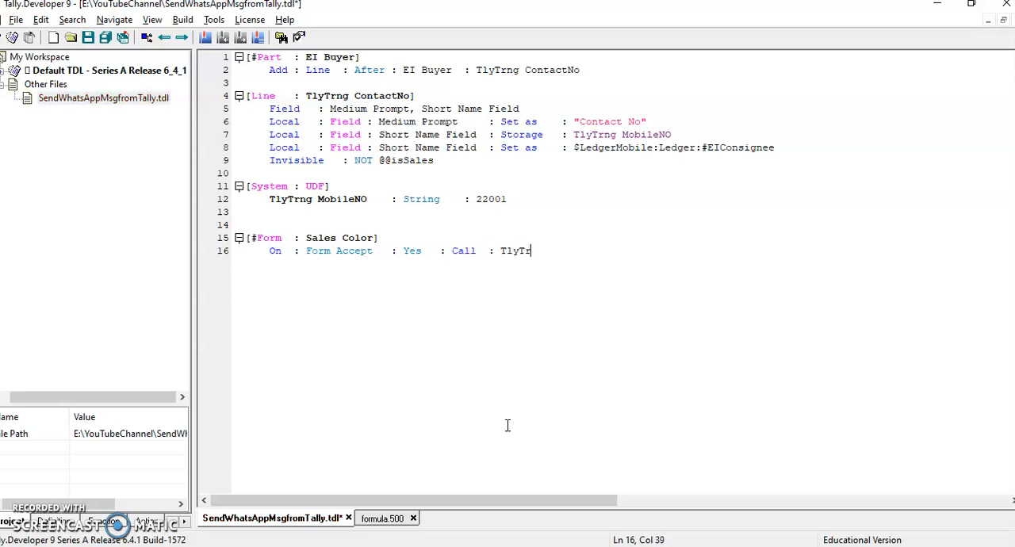
type("ng")
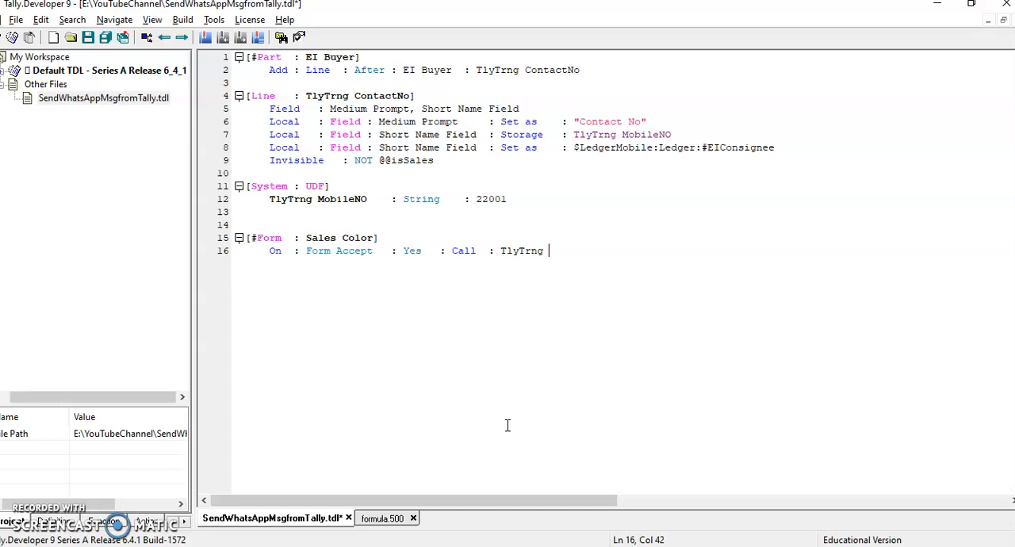
type("SMS")
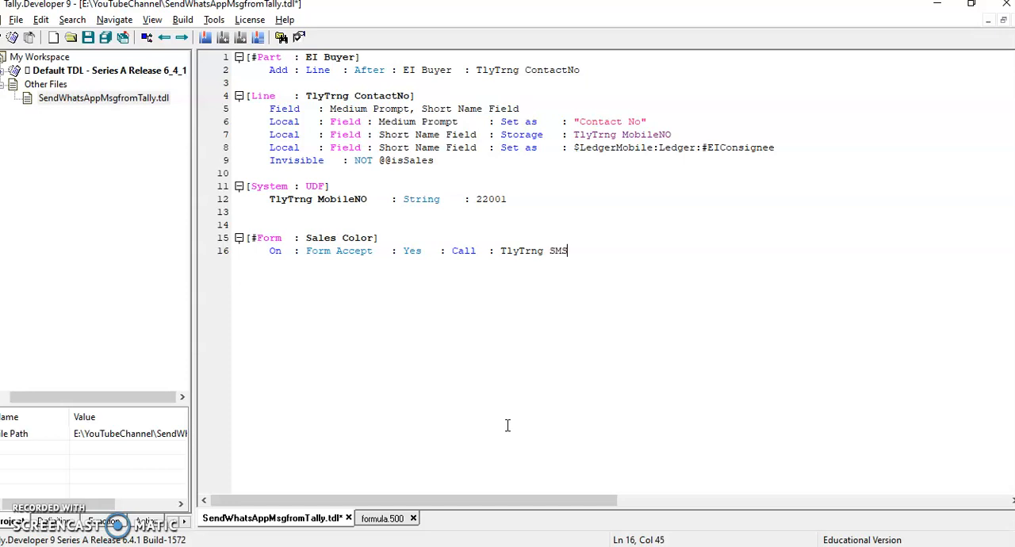
key("enter")
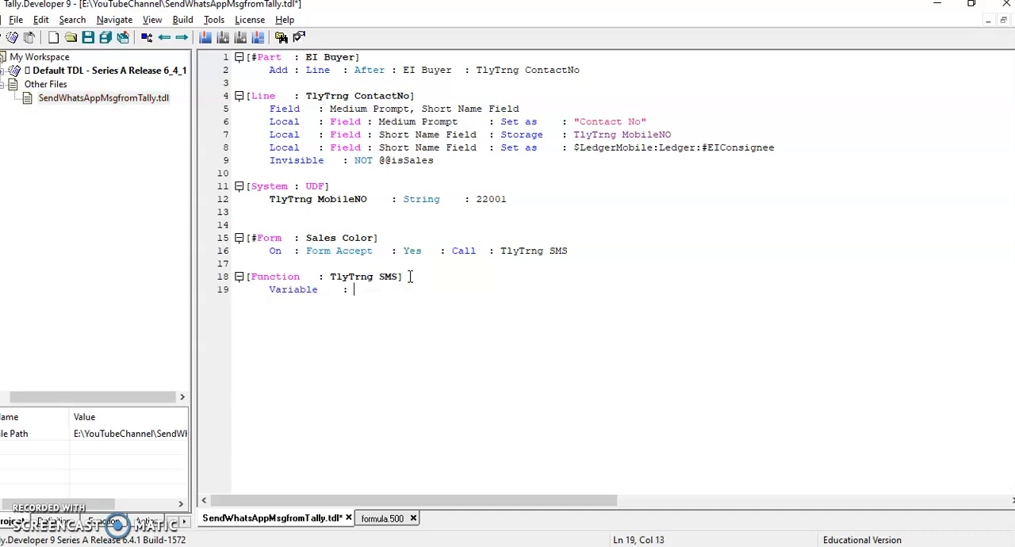
type("TlyTrng")
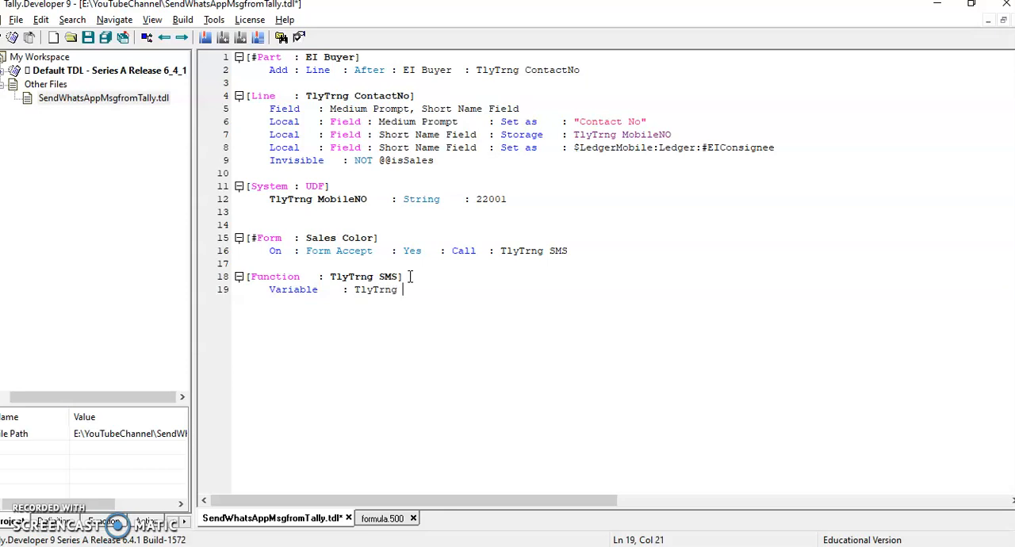
type("MobNo : String    : $TlyTrngMobileNO")
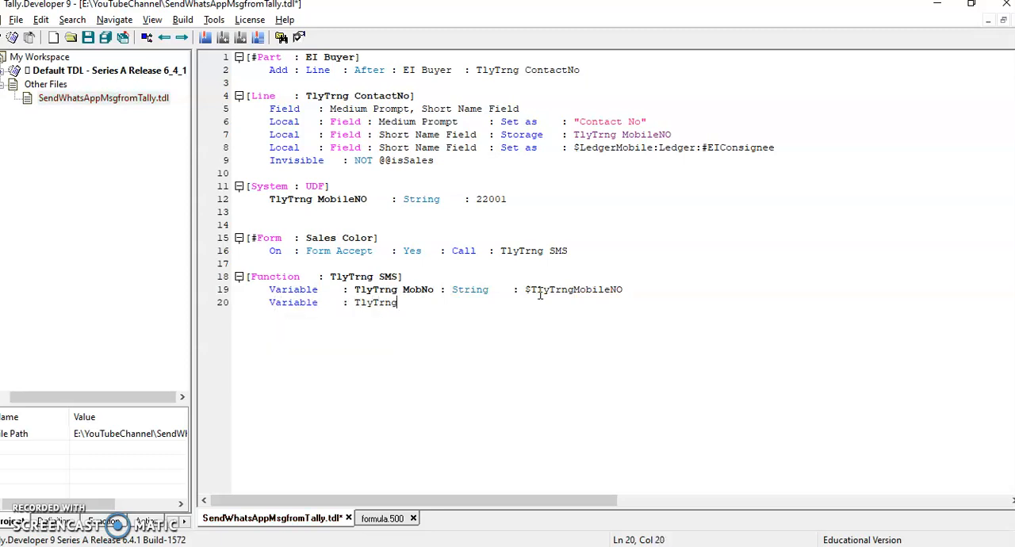
type("Msg")
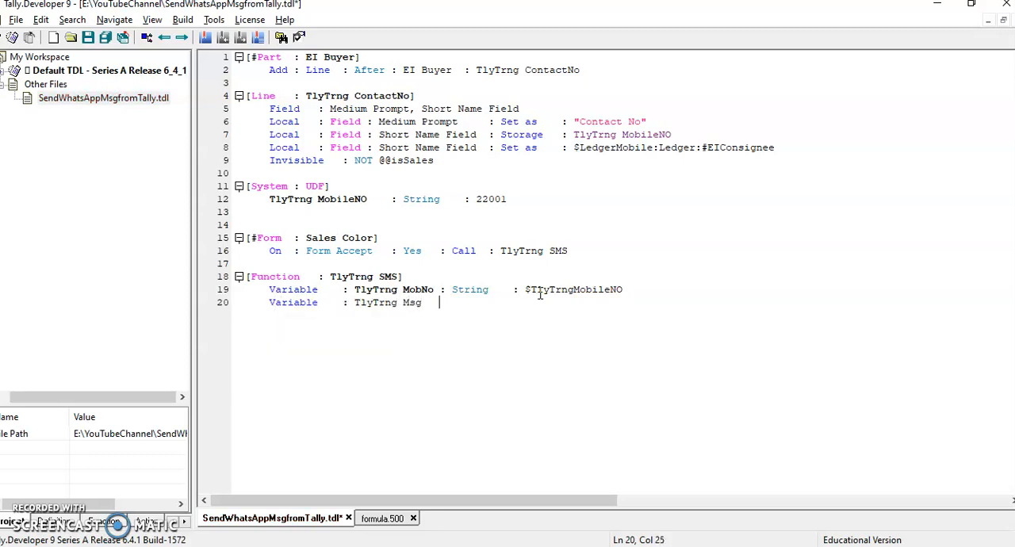
type(": String  :")
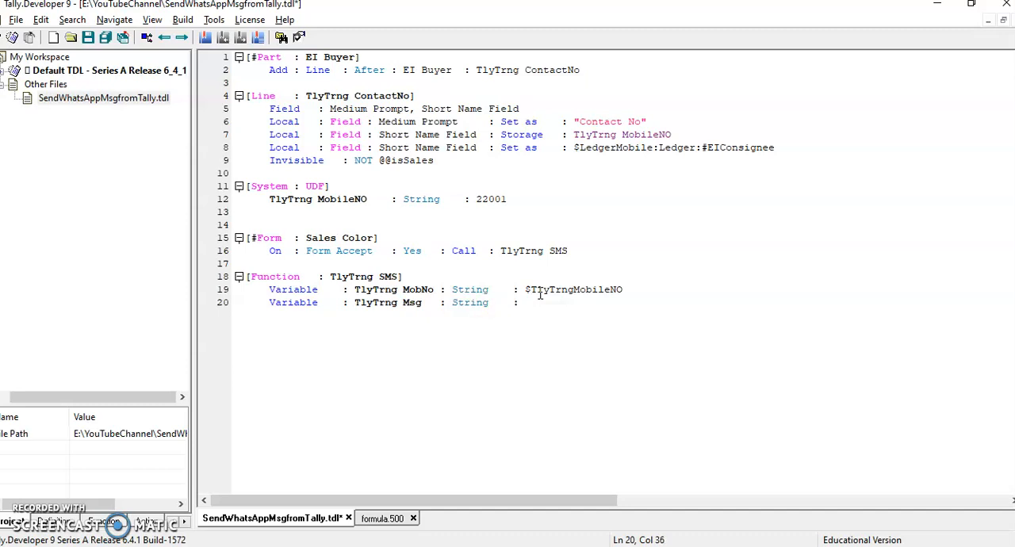
type("@@Tly")
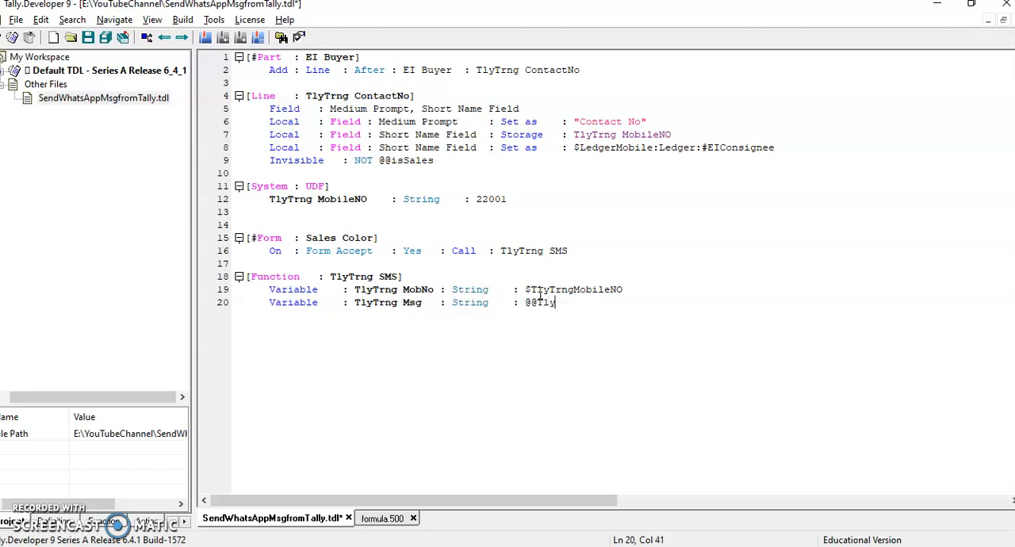
type("TrngMsg")
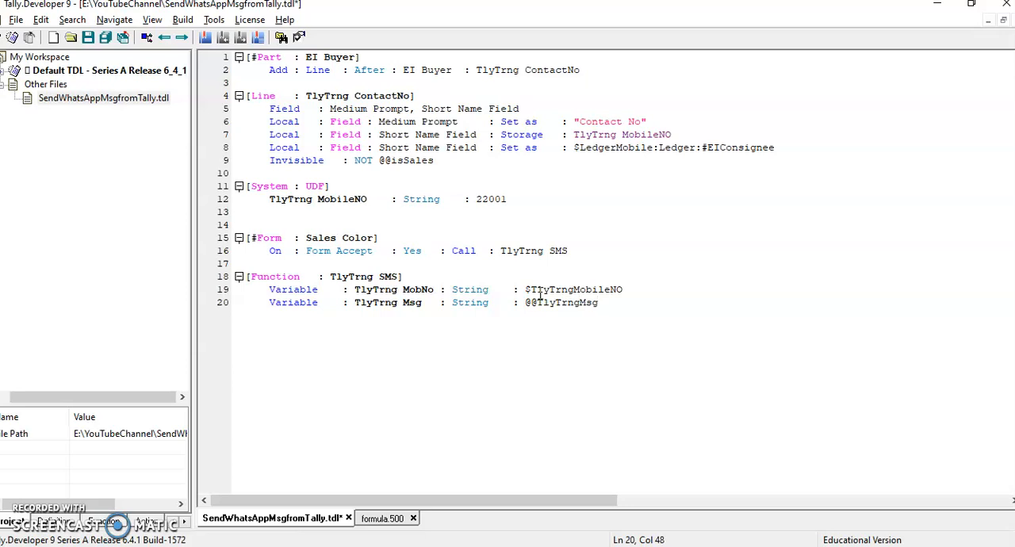
key("Enter")
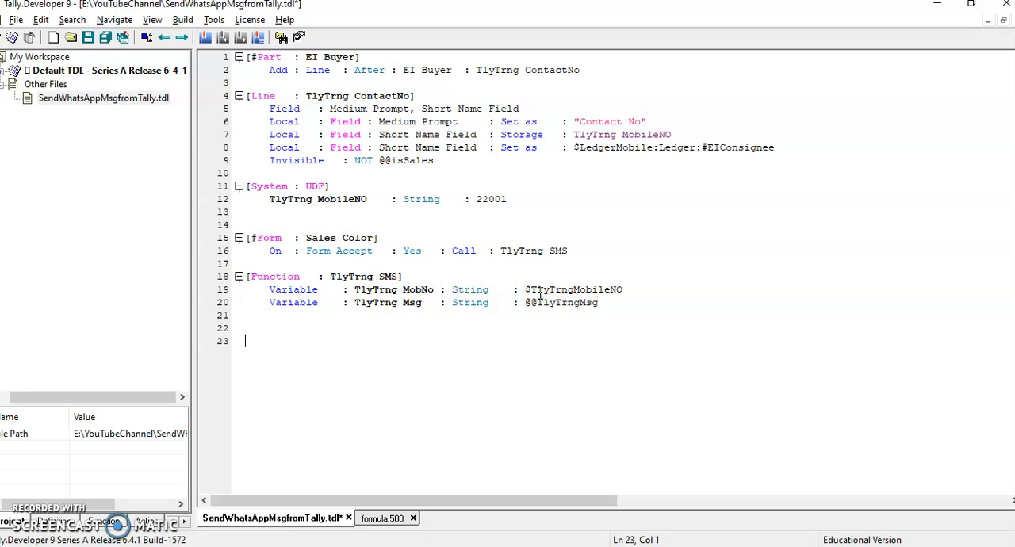
Start a [System : Formulae] TlyTrngMsg string thanking the customer for shopping with us
type("[System")
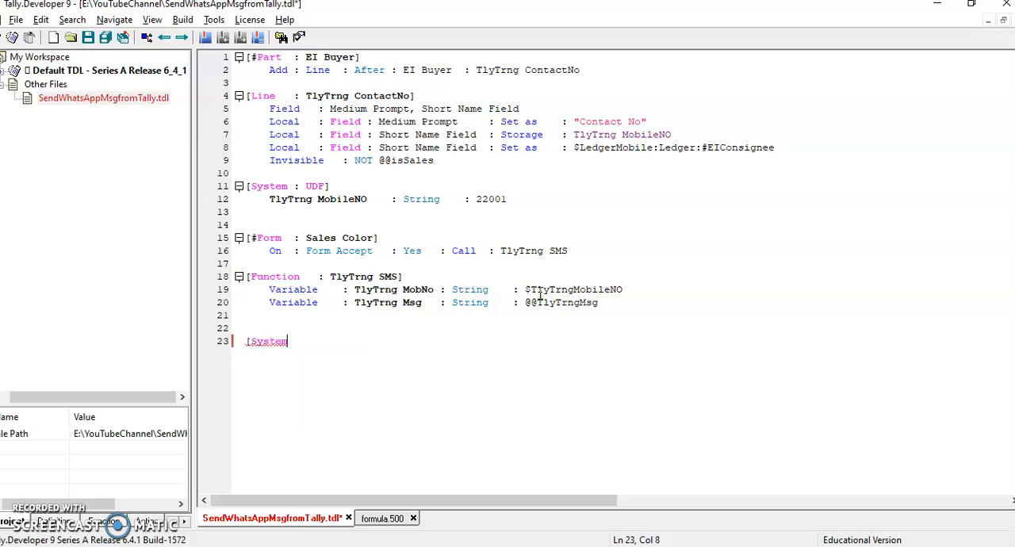
type(": Formulae]")
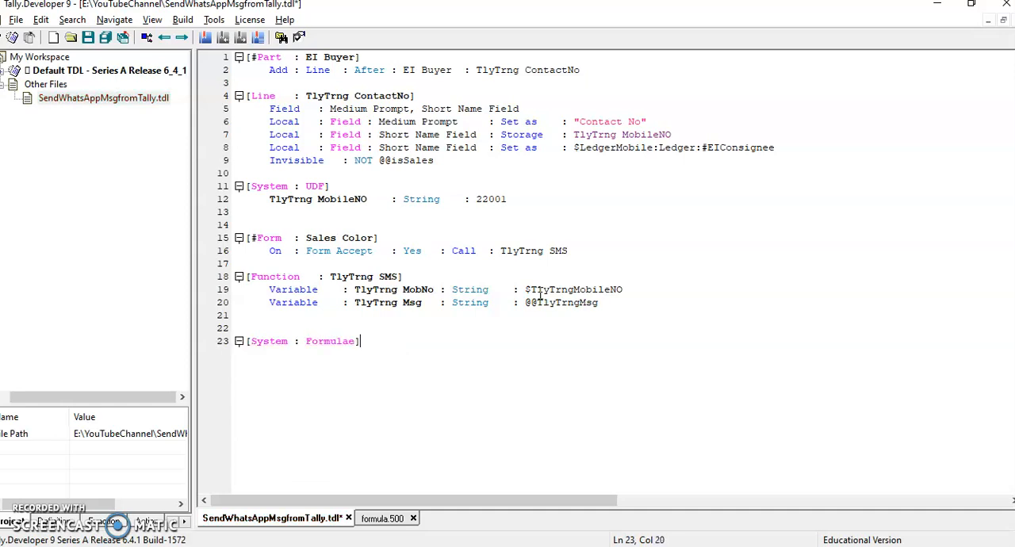
type("TlyTrngMsg  :")
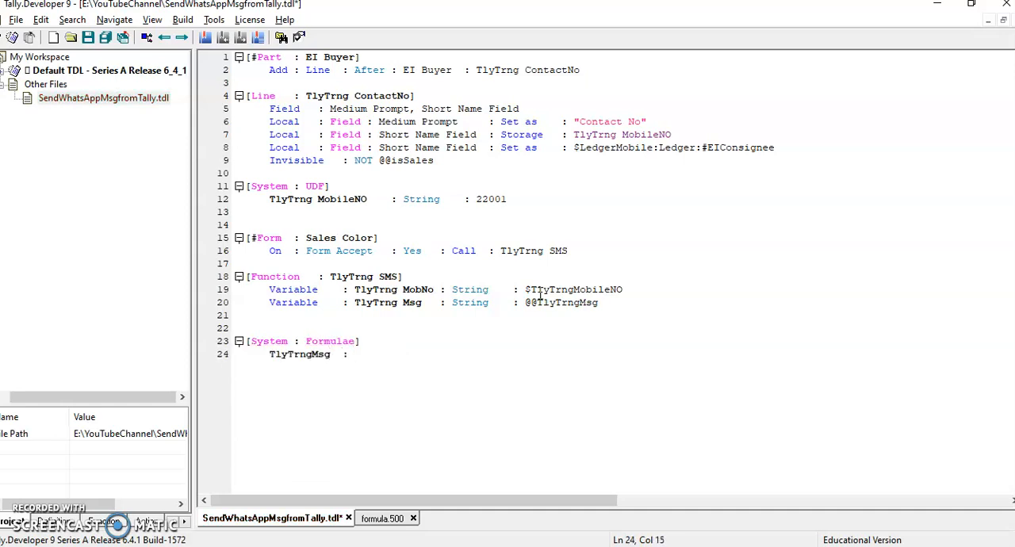
type("\"\"")
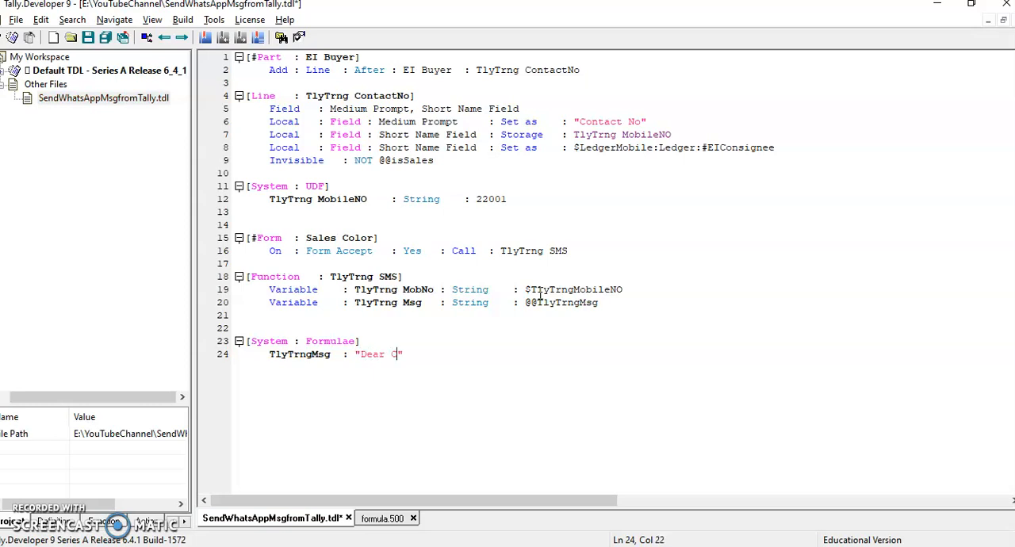
type("ustomer,")
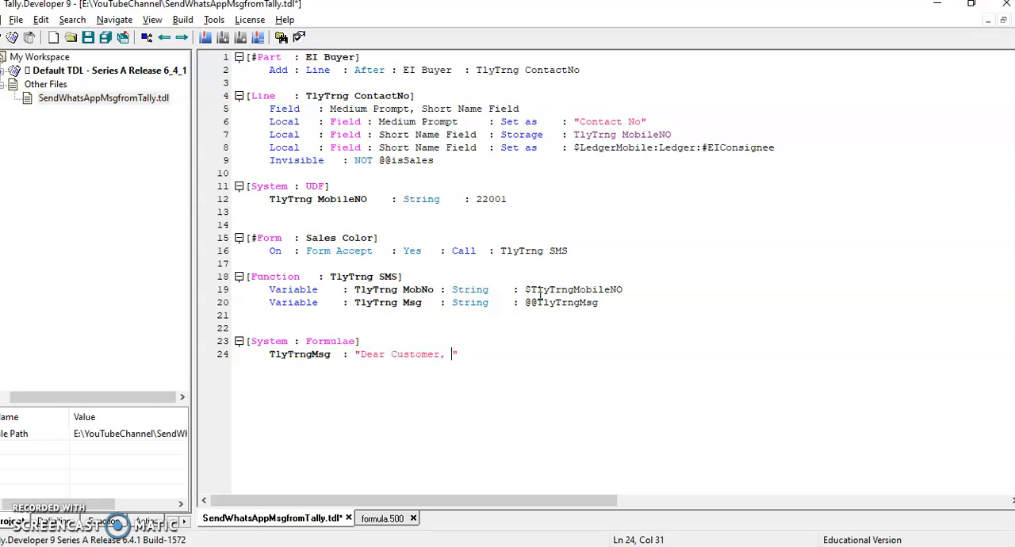
type("thank")
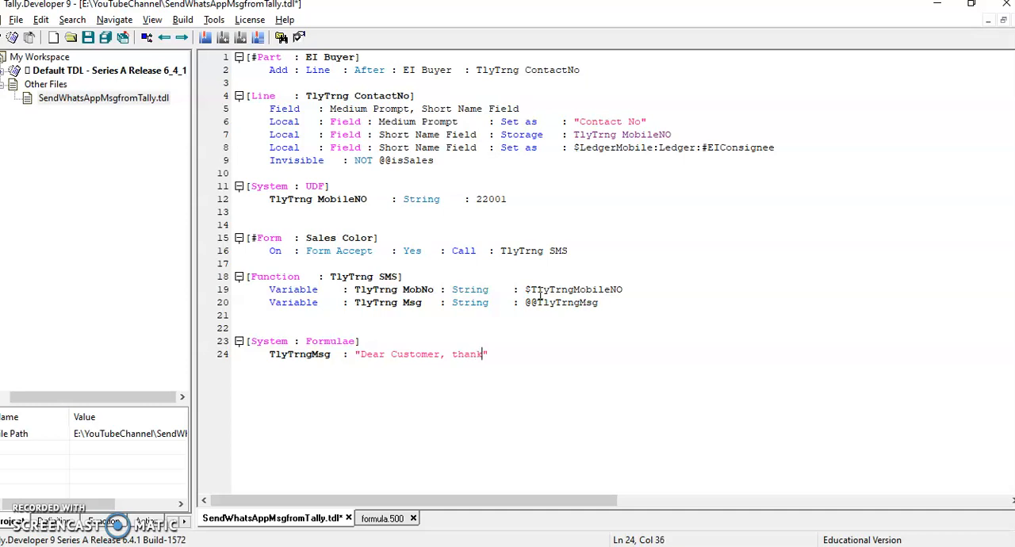
type("you for")
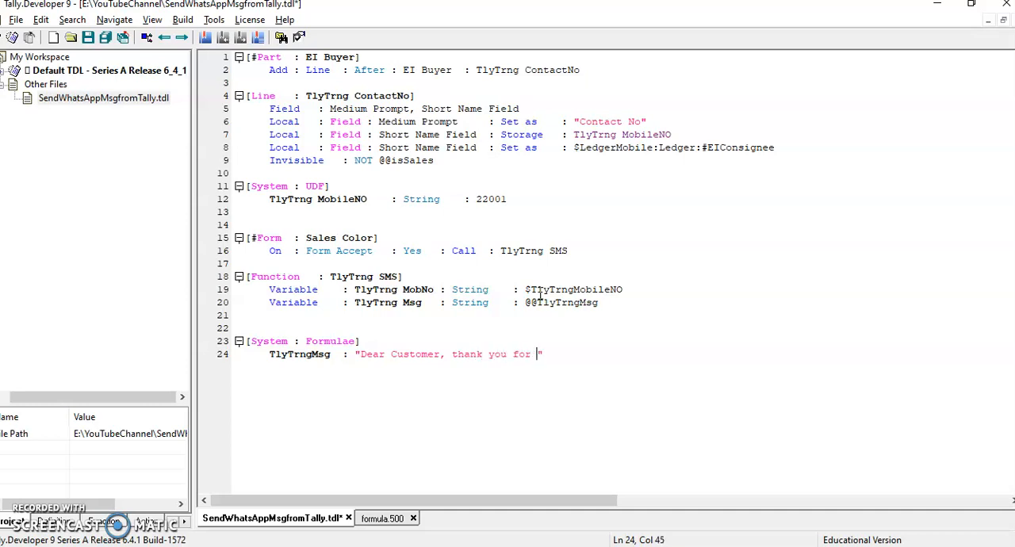
type("shoppin")
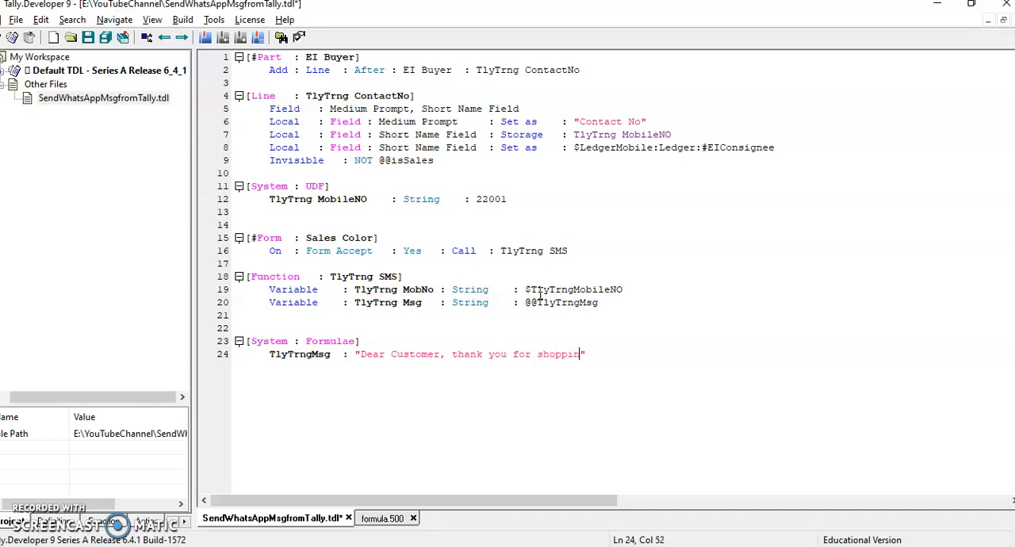
type("with us")
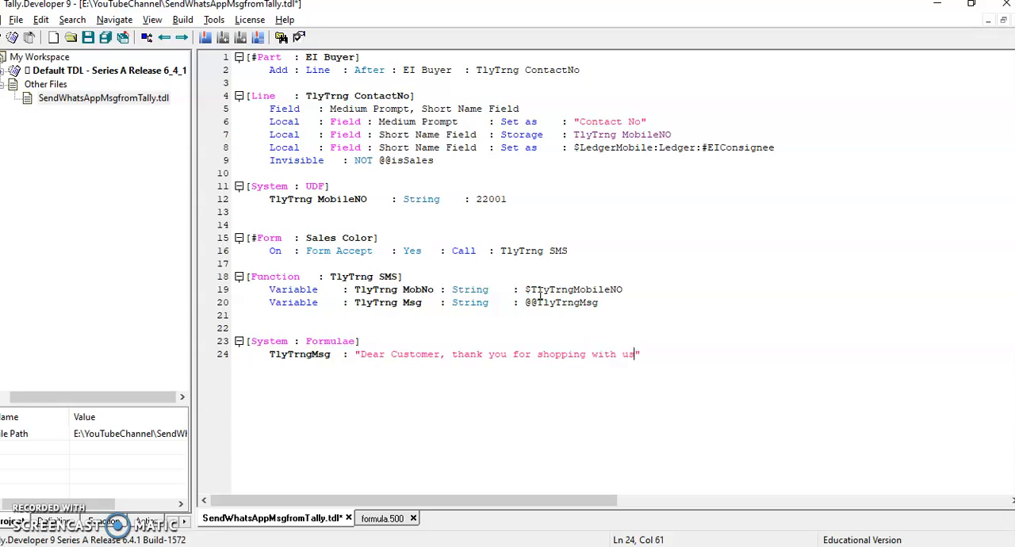
type(",")
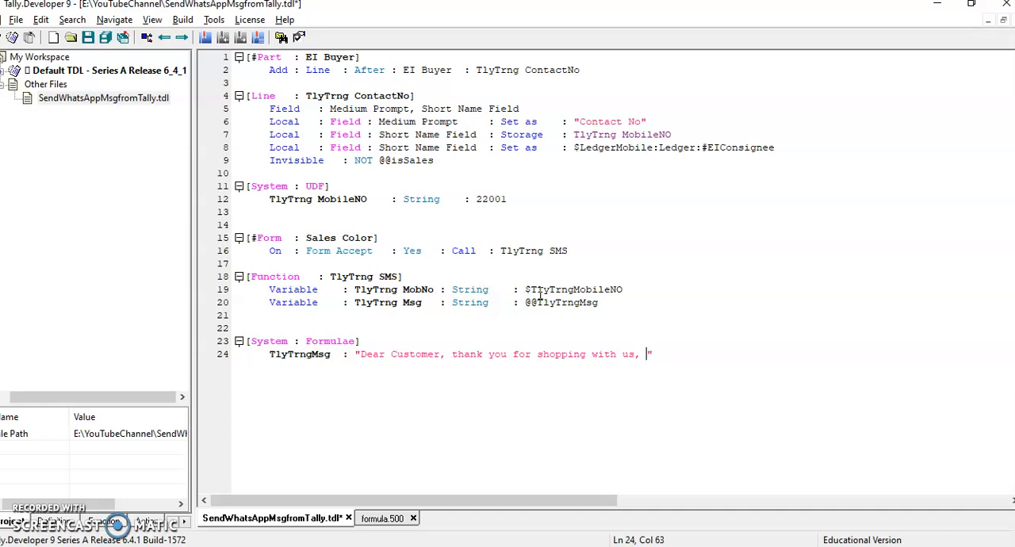
Concatenate $$String:$VoucherNumber and the invoice $$String:$Amount into the message
type("inc")
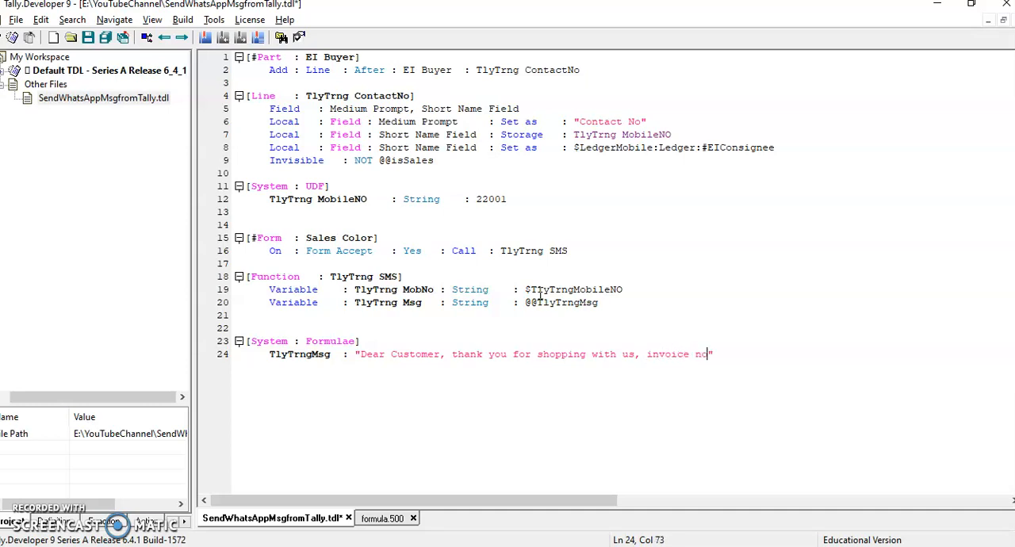
type(". \" +")
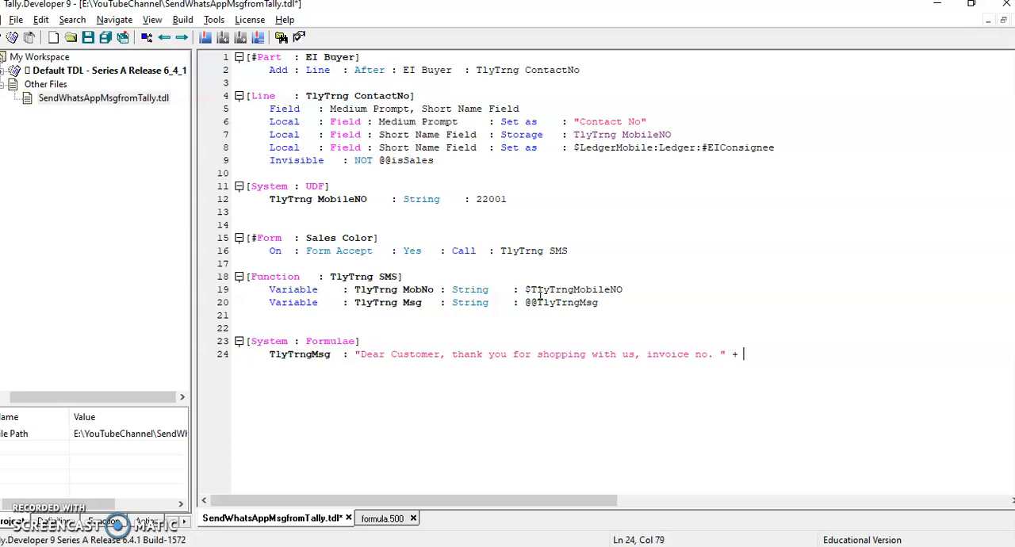
type("$$stri")
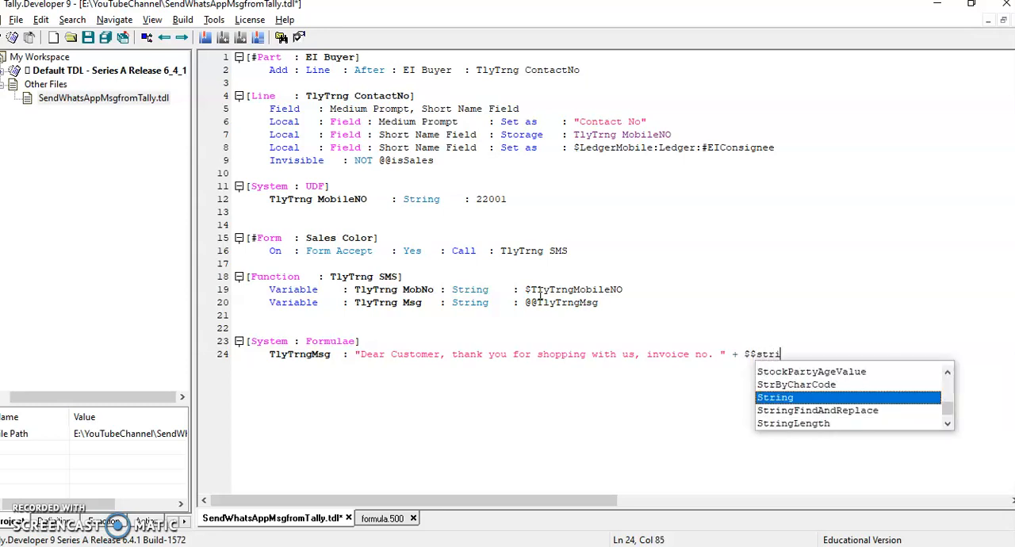
type("ng:$Vouc")
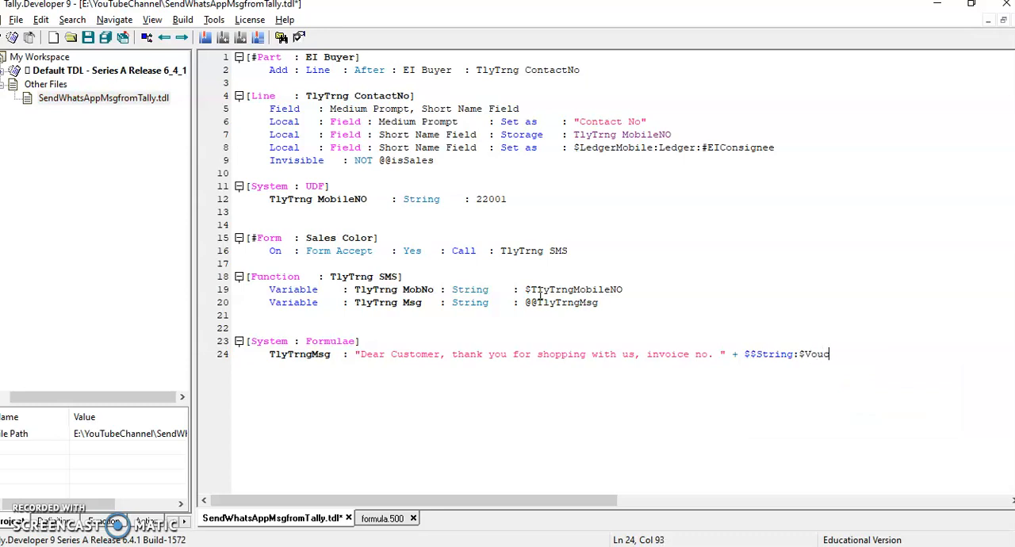
type("herNumber + +")
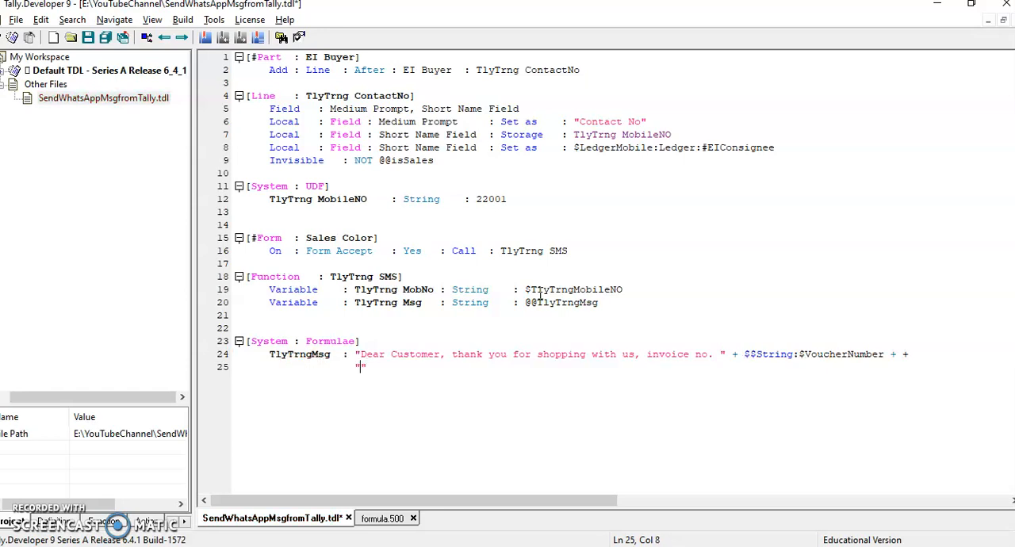
type(", \"")
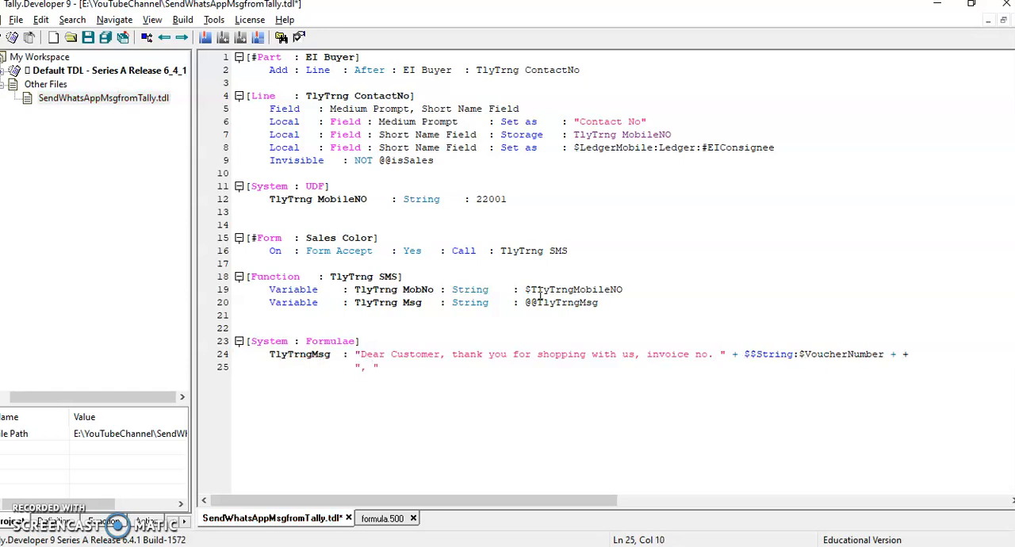
type("invoice value")
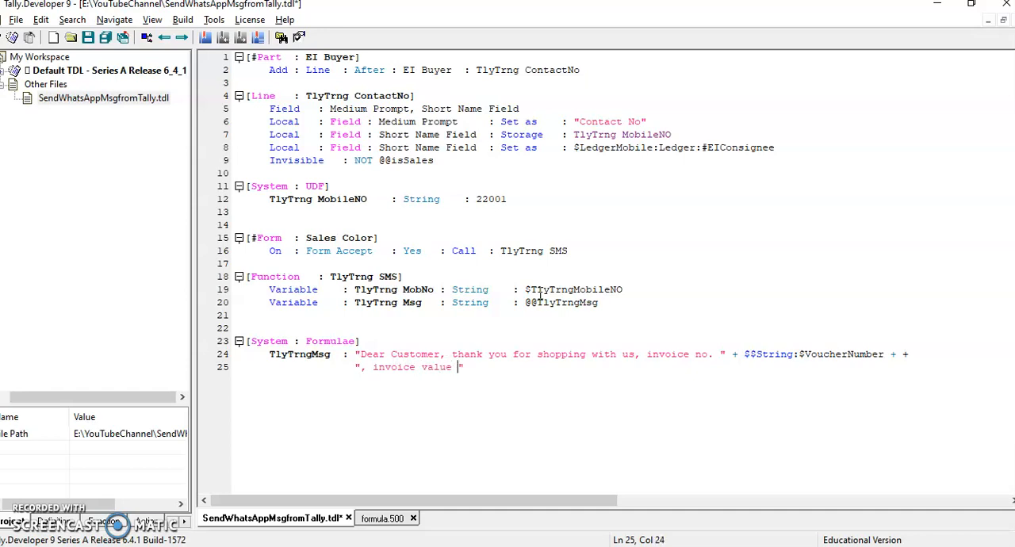
type("$$s")
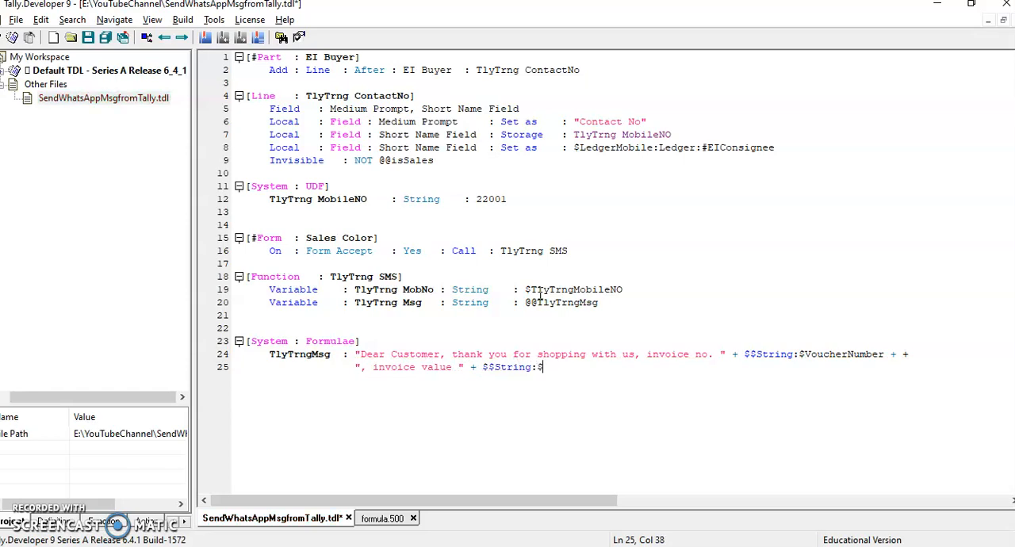
type("Amount_fro")
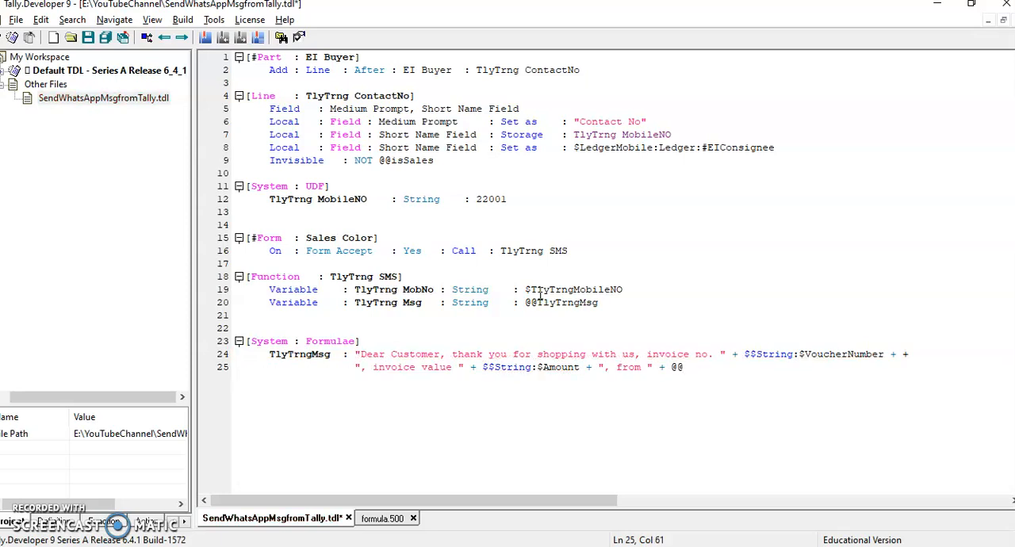
type("CmpM")
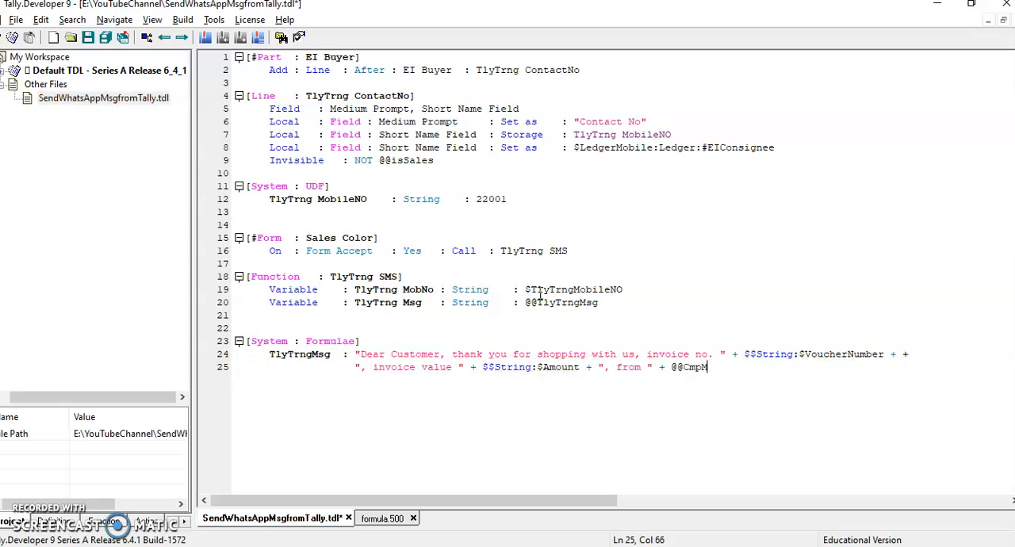
type("ultiAdd")
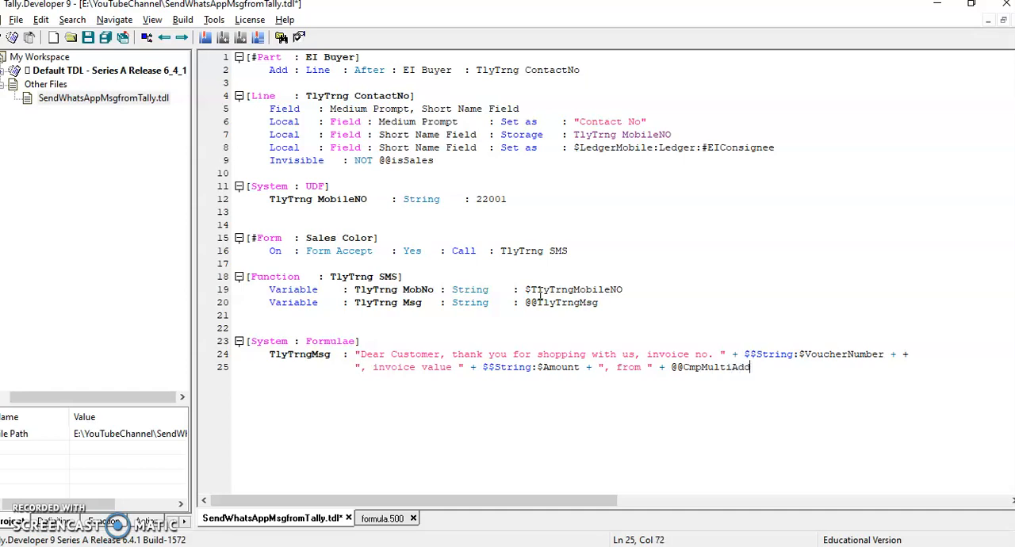
type("ress")
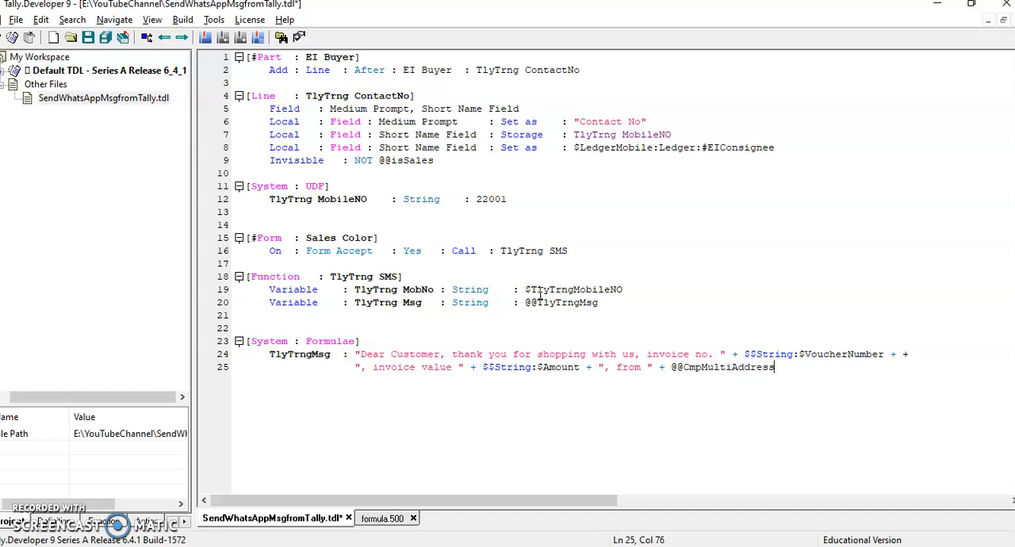
type("MailName")
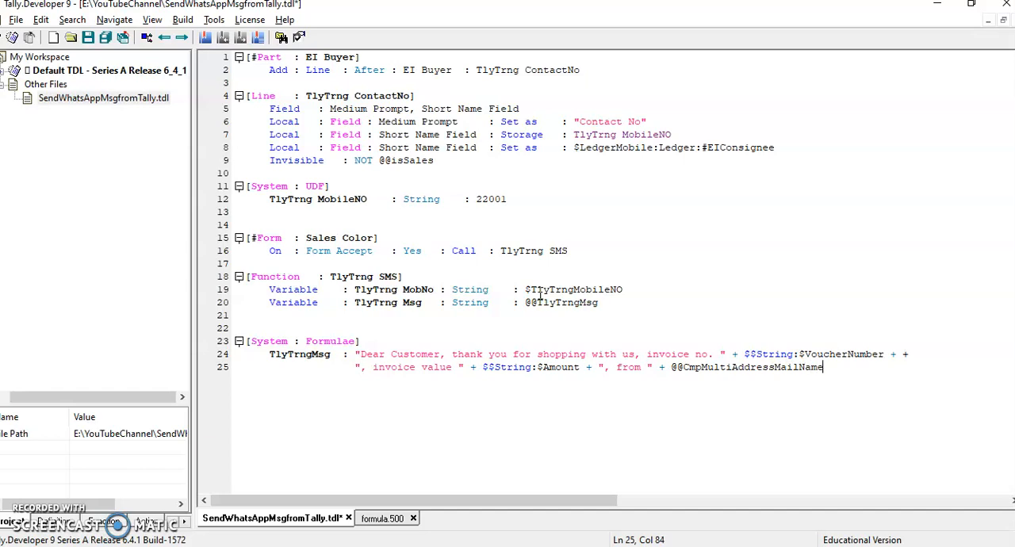
left_click(383, 517)
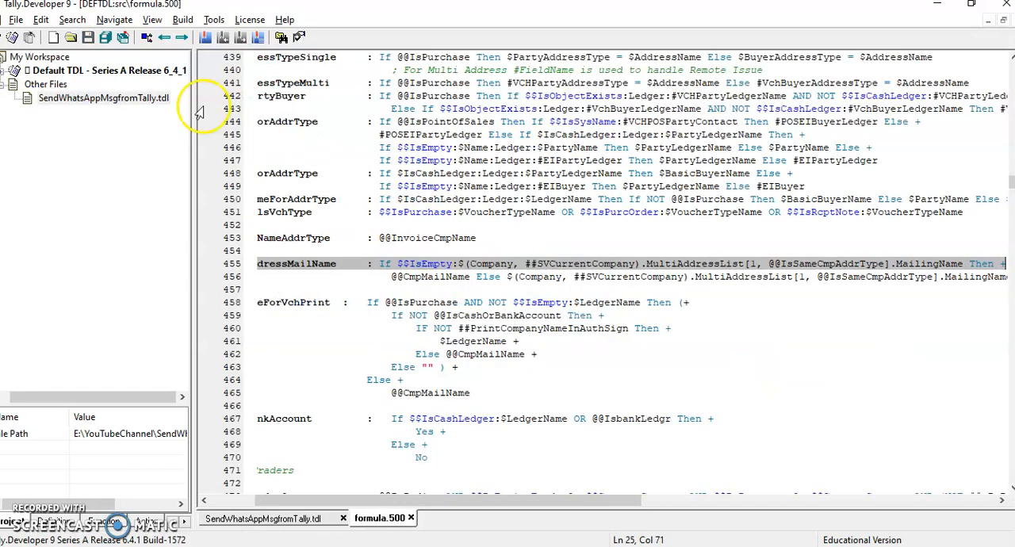
left_click(268, 517)
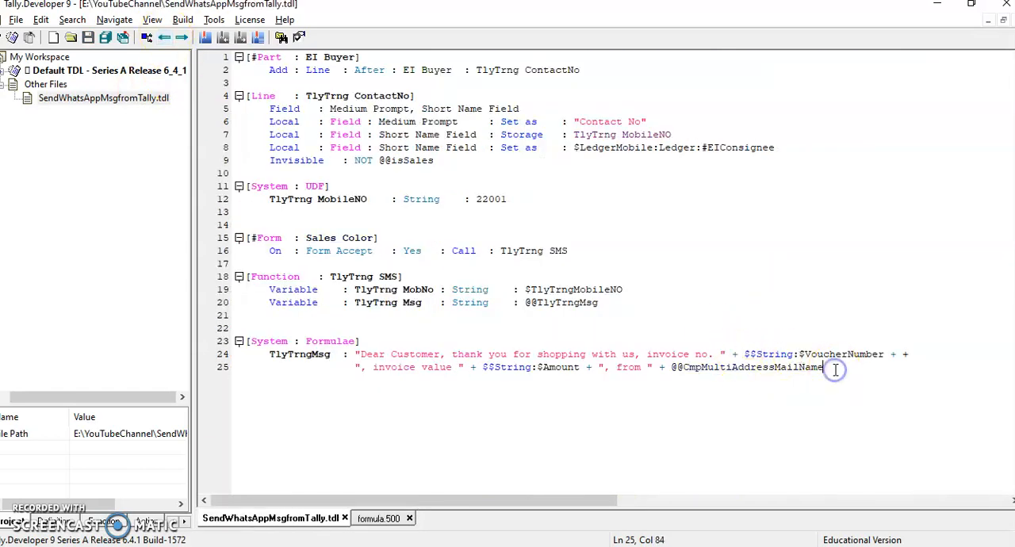
key("enter")
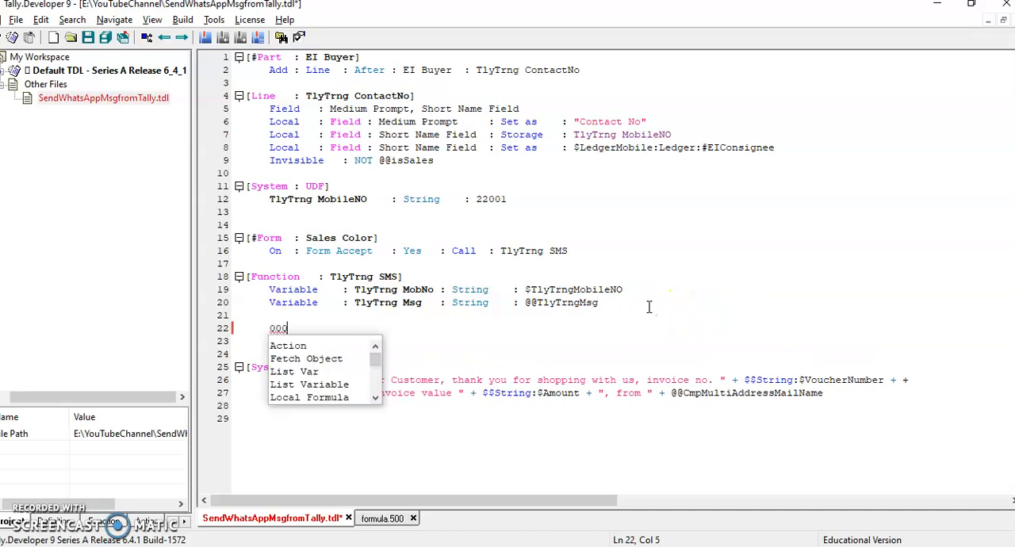
Add a Send SMS Yes/No query box that continues the function when $$LastResult is declined
type(": qu")
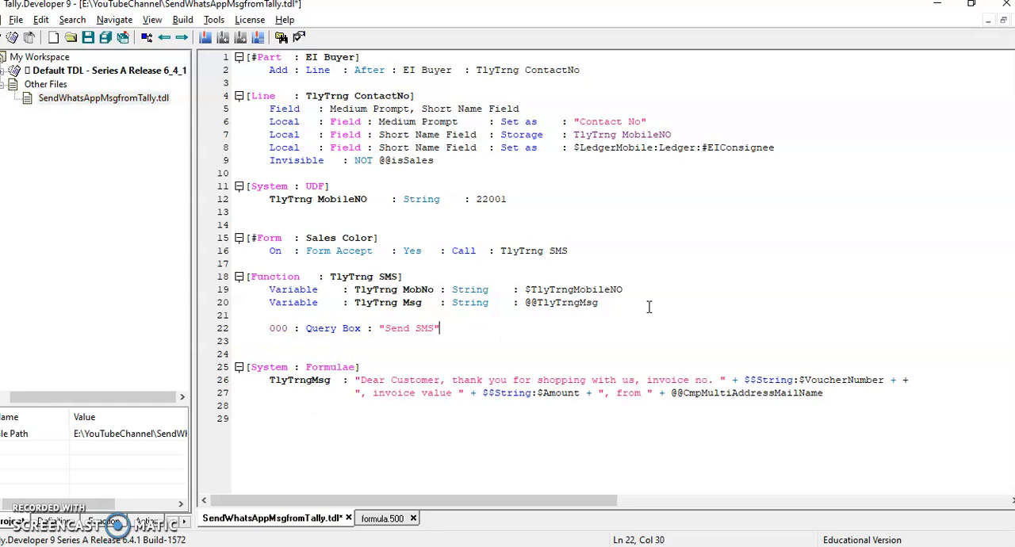
type(":Yes:No")
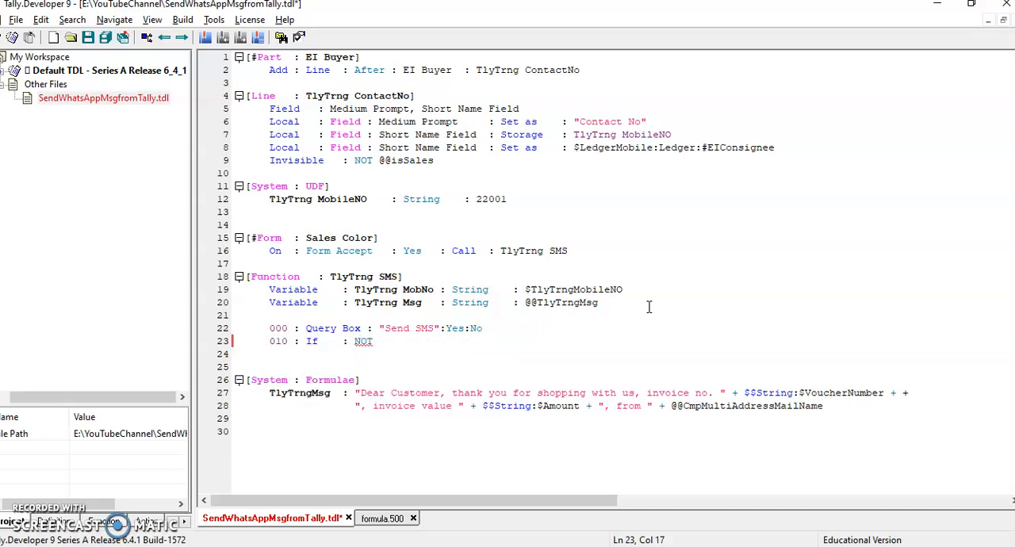
type("$$LastResult")
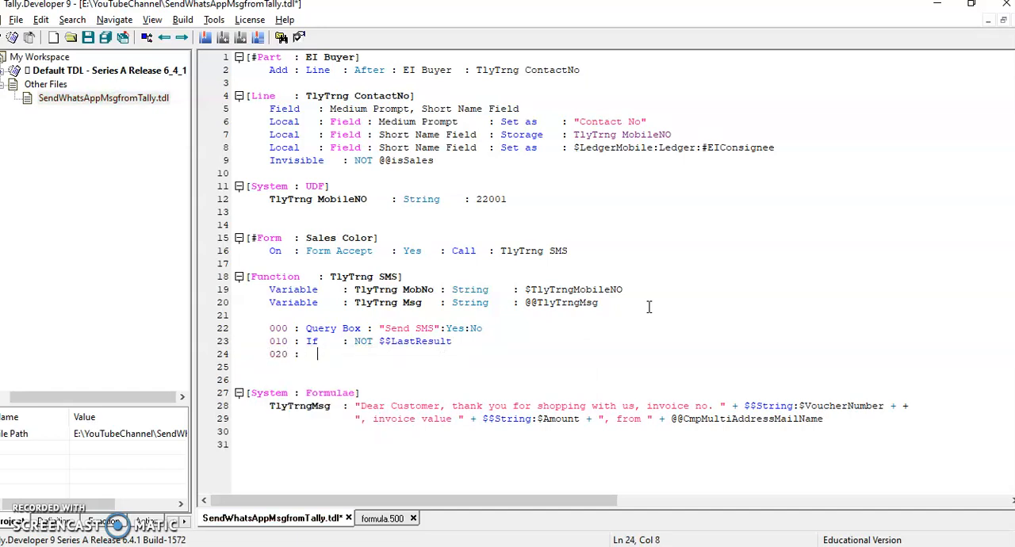
type("Continue")
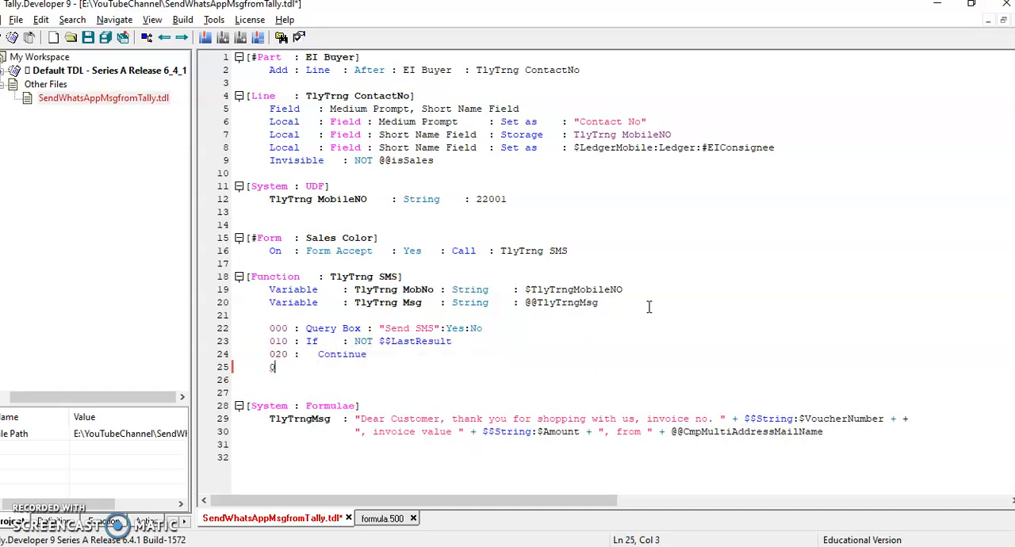
type("end")
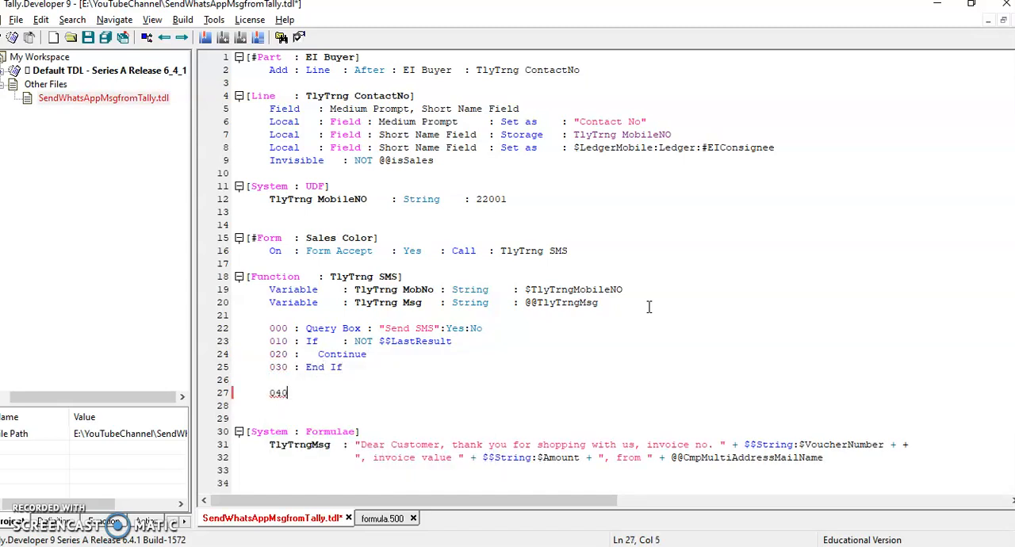
type("br")
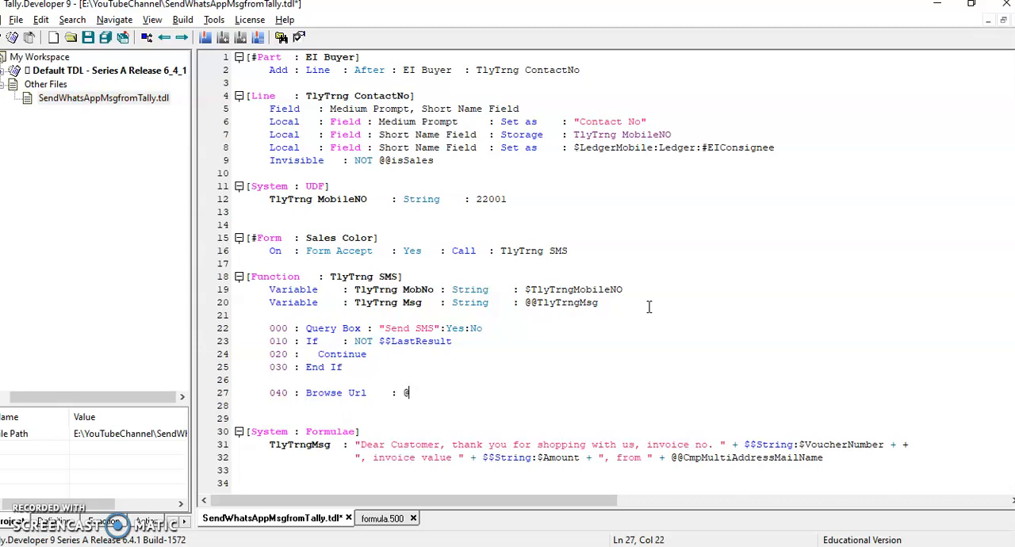
type("@TlyTrngW")
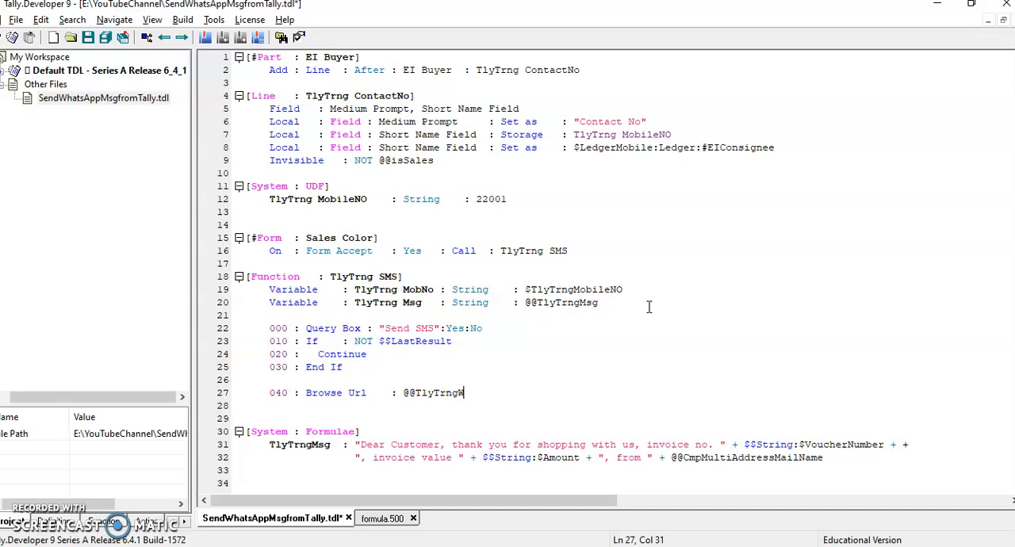
type("hatsMsgURL")
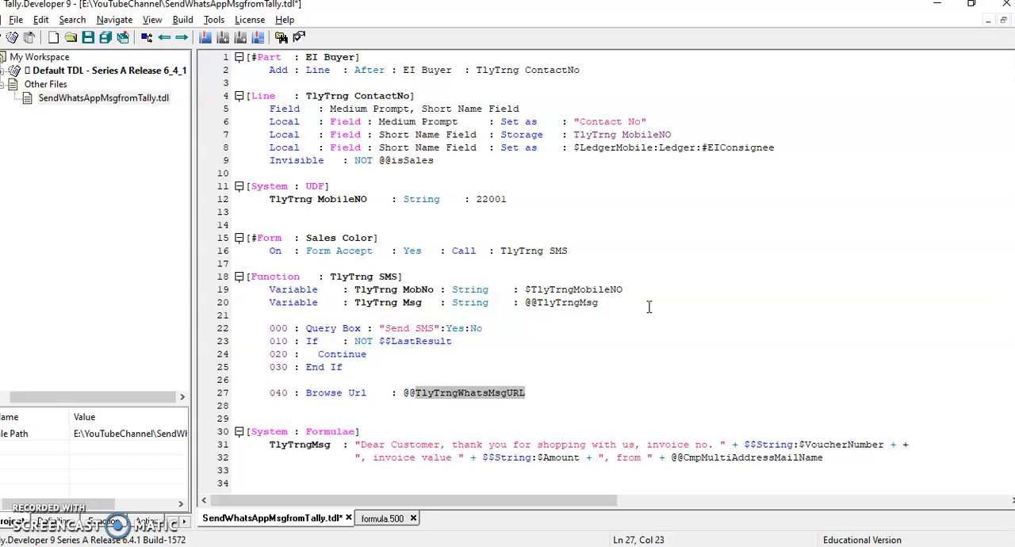
left_click(526, 394)
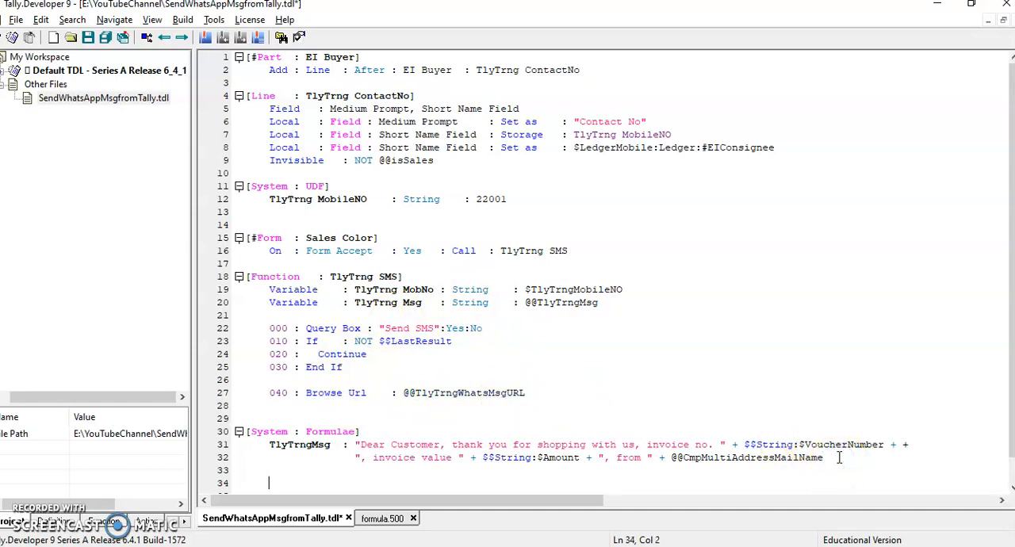
type("TlyTrngWhatsMsgURL")
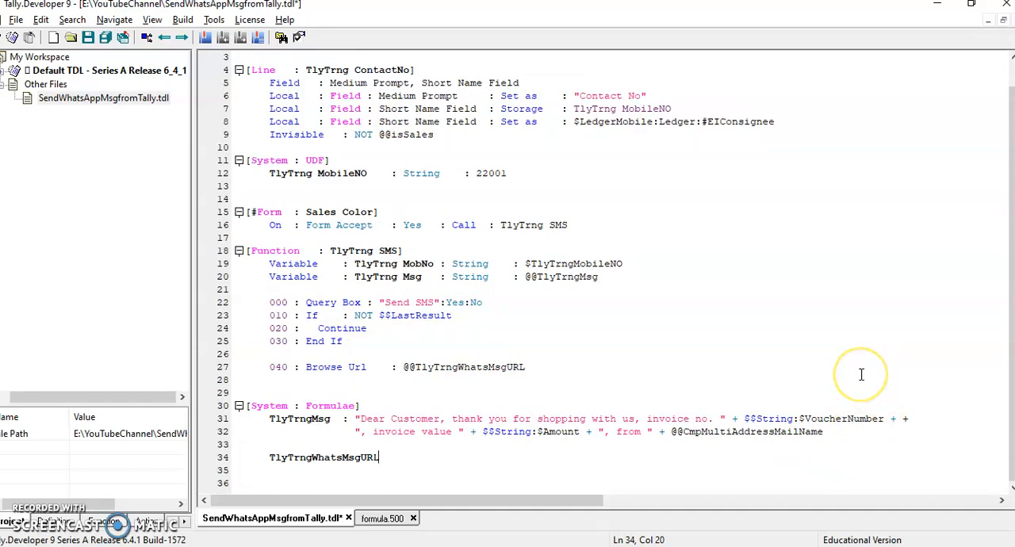
scroll("down", 3)
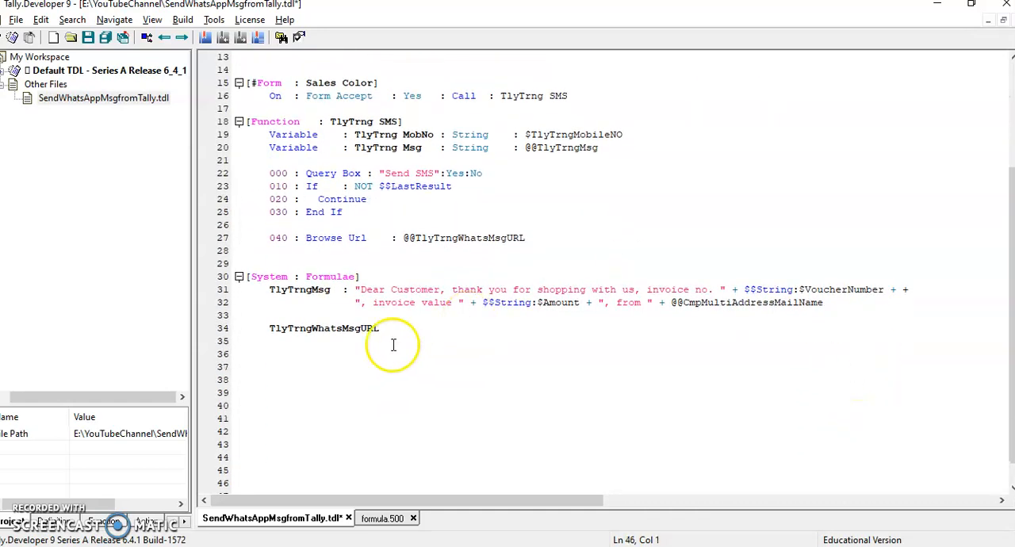
left_click(399, 328)
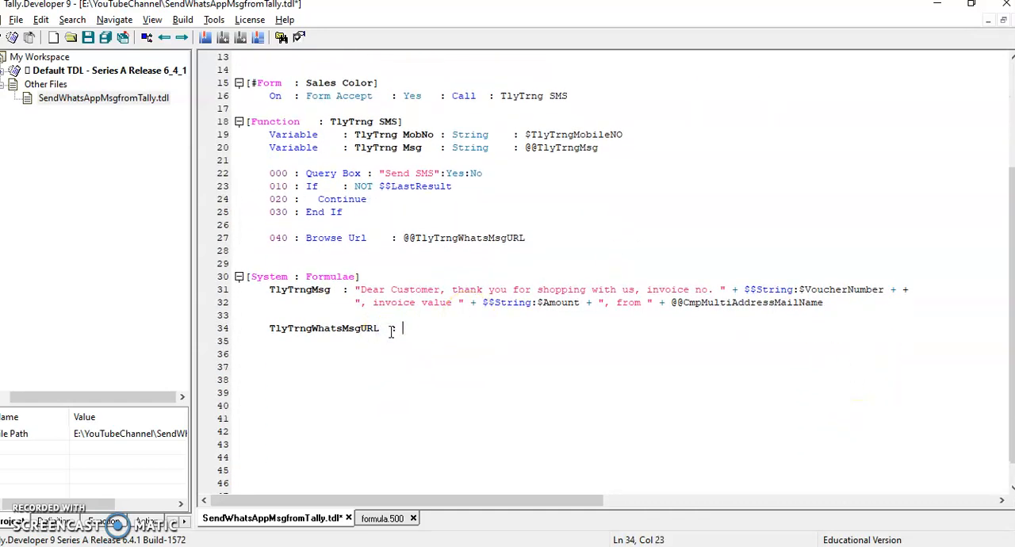
type("\"\"")
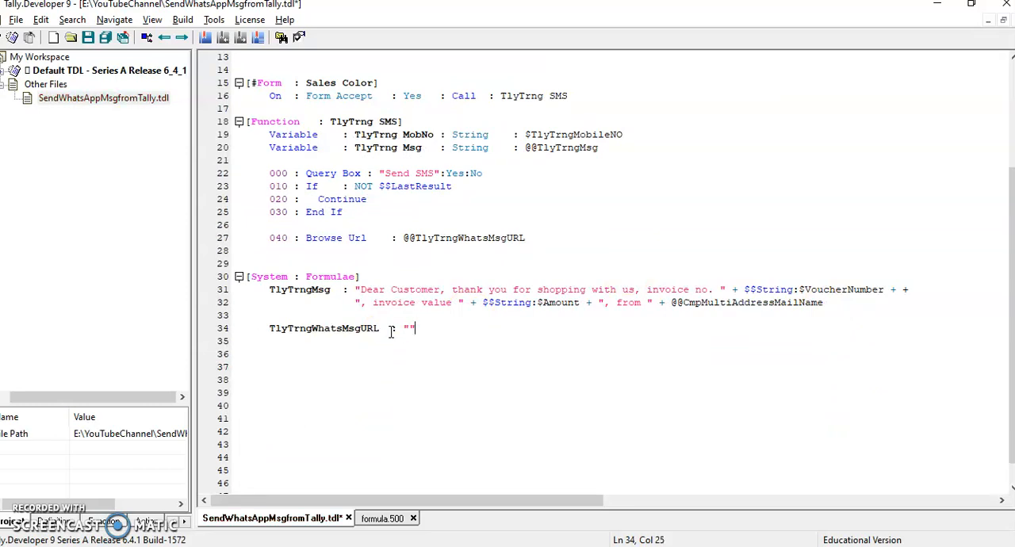
type("https://")
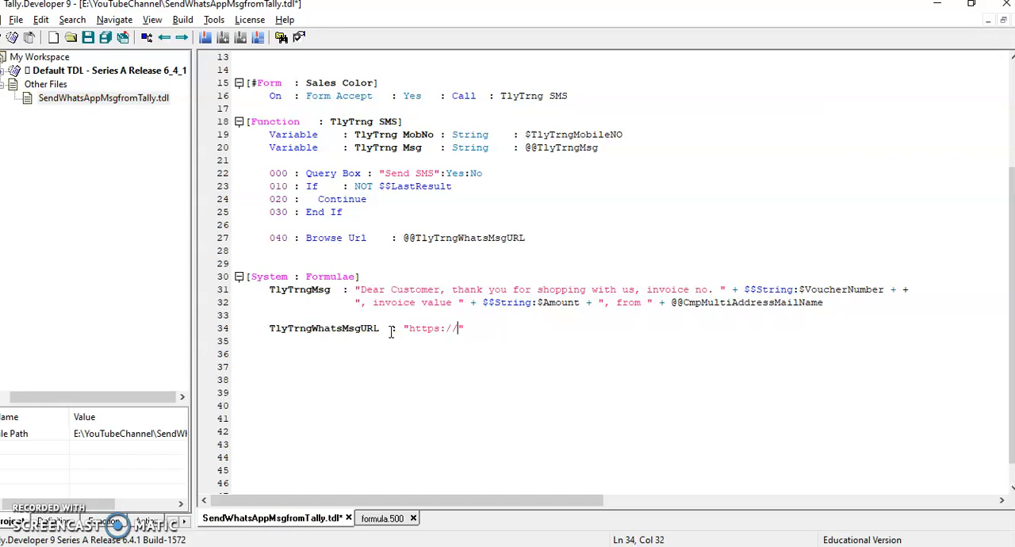
type("web.w")
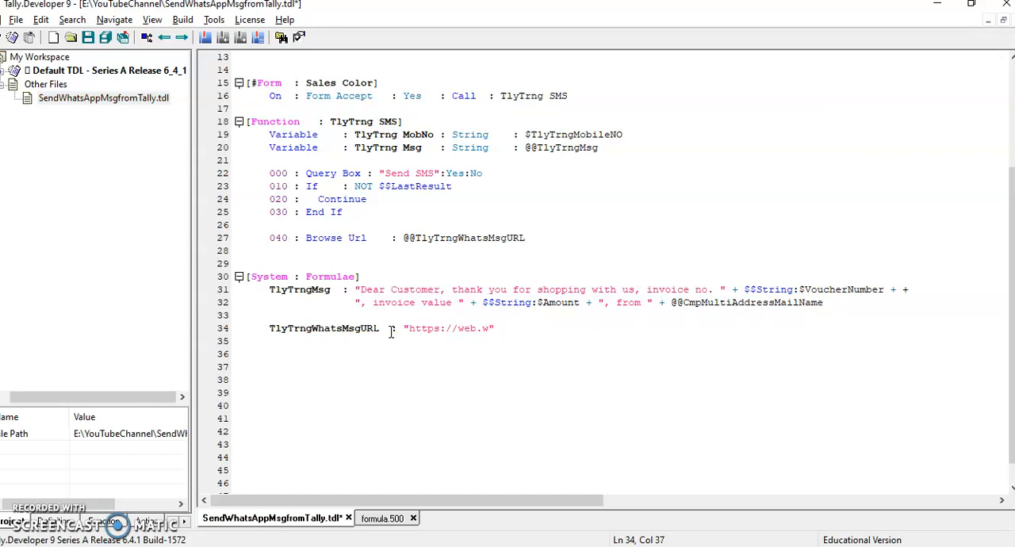
type("hatsa")
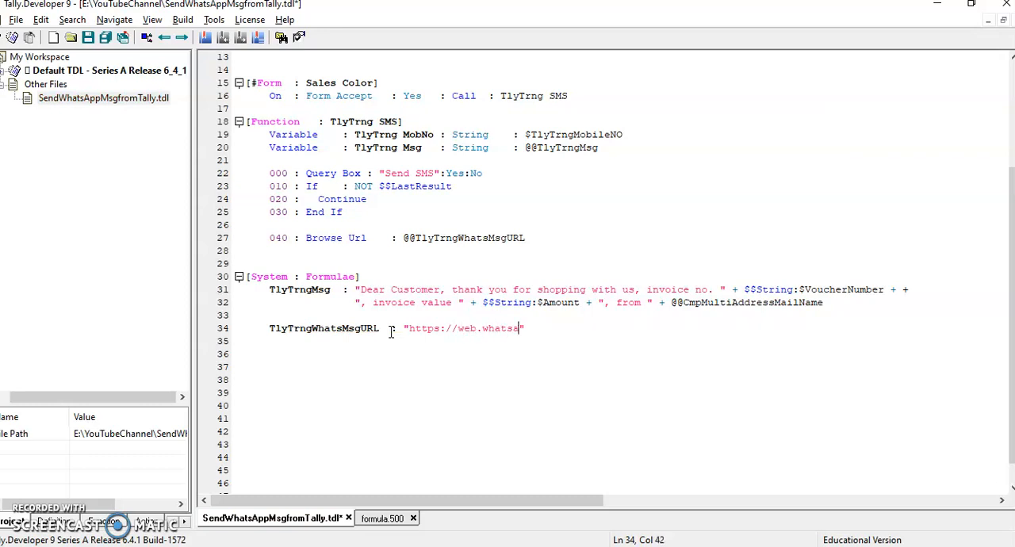
type("pp.co")
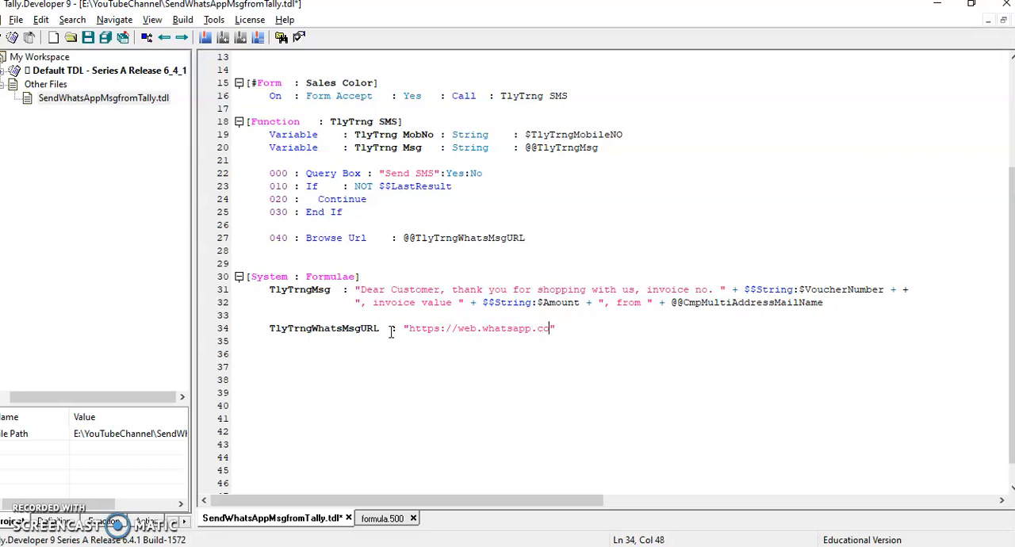
type("m/sen")
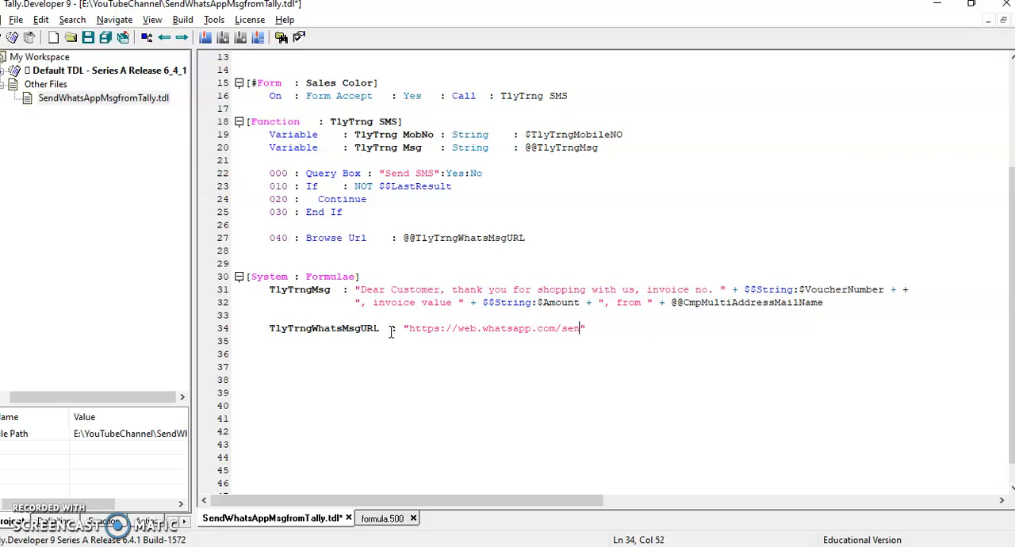
type("d")
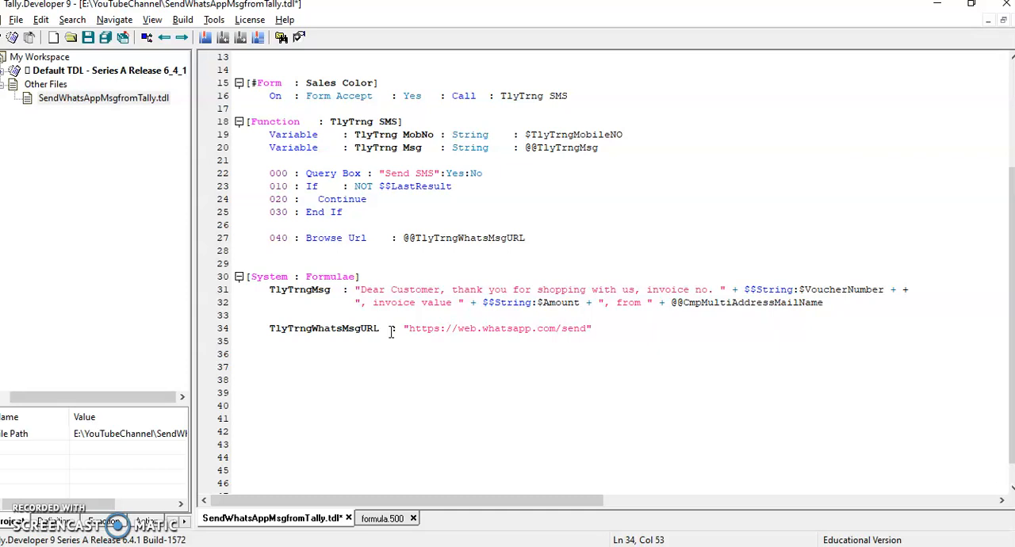
type("?Phone")
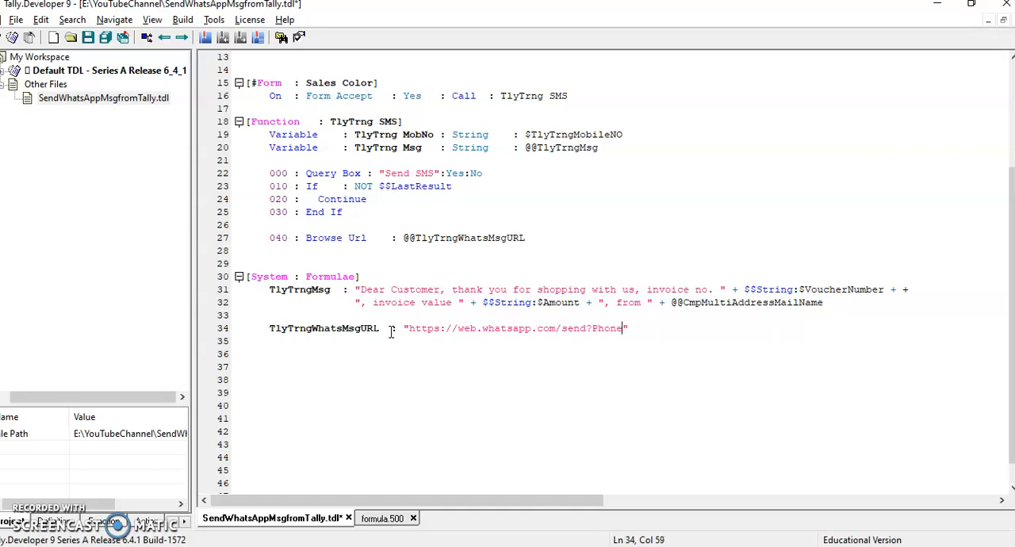
type("=")
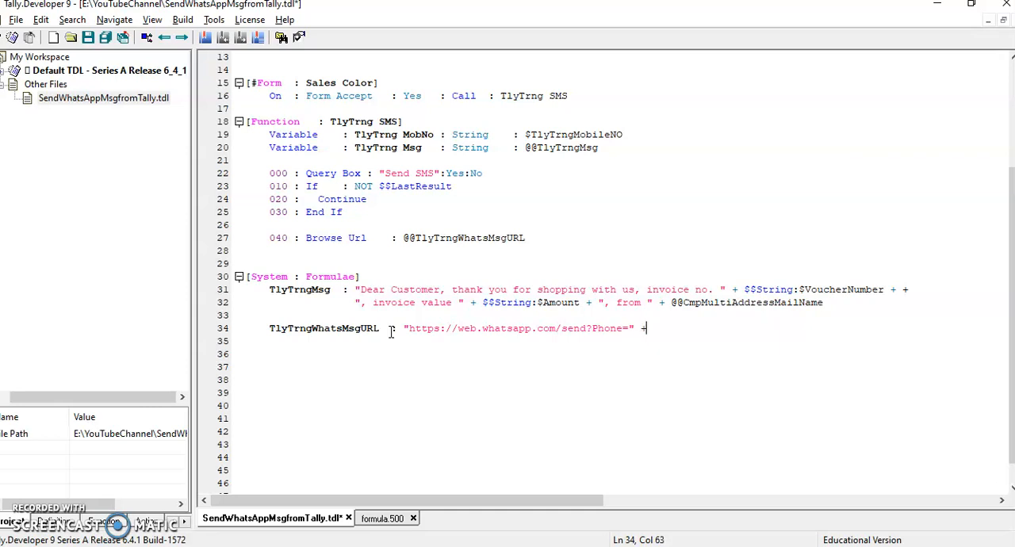
Join ##TlyTrngMobNo and "&text=" with ##TlyTrngMsg to complete the URL
type("##")
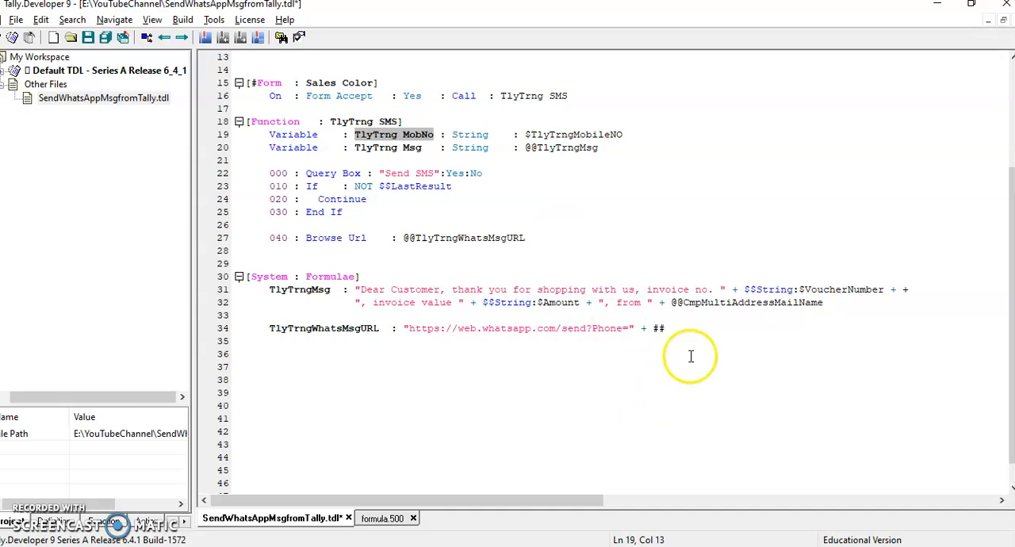
type("TlyTrngMobNo +")
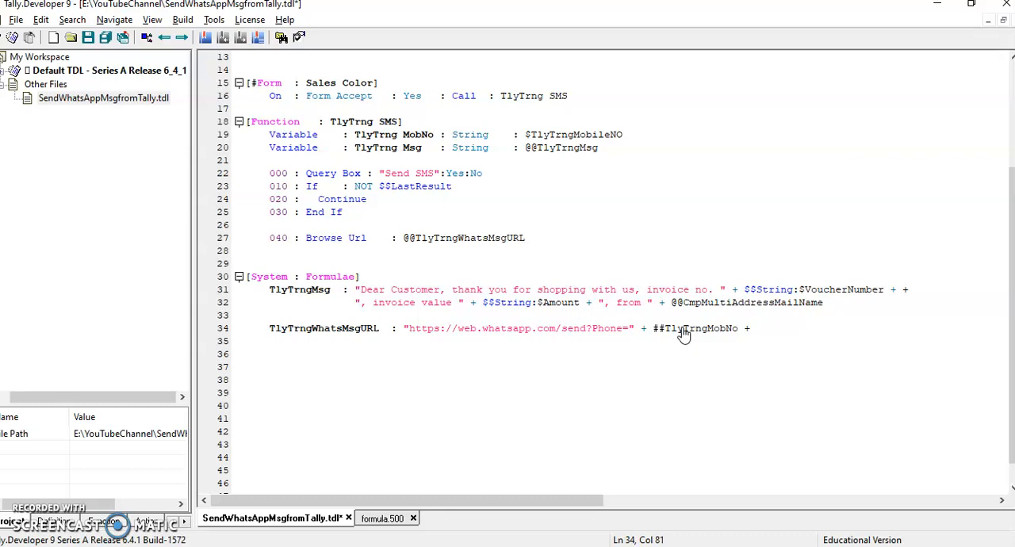
type("\"")
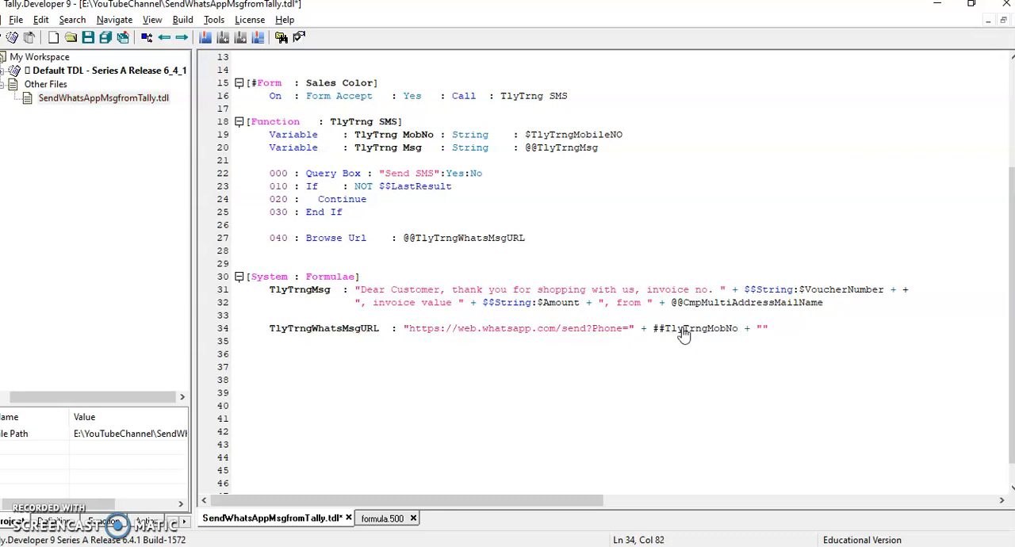
type("&text=")
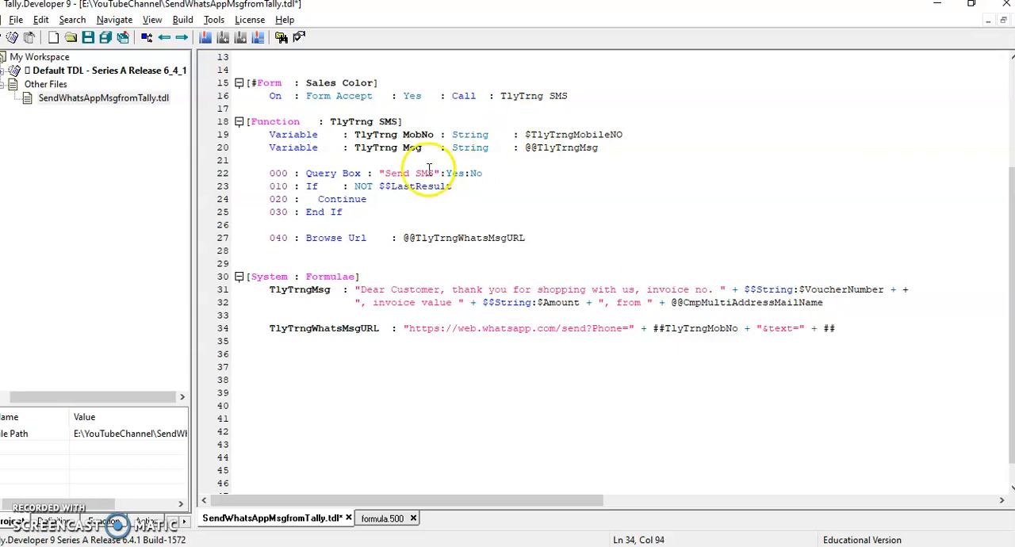
double_click(387, 147)
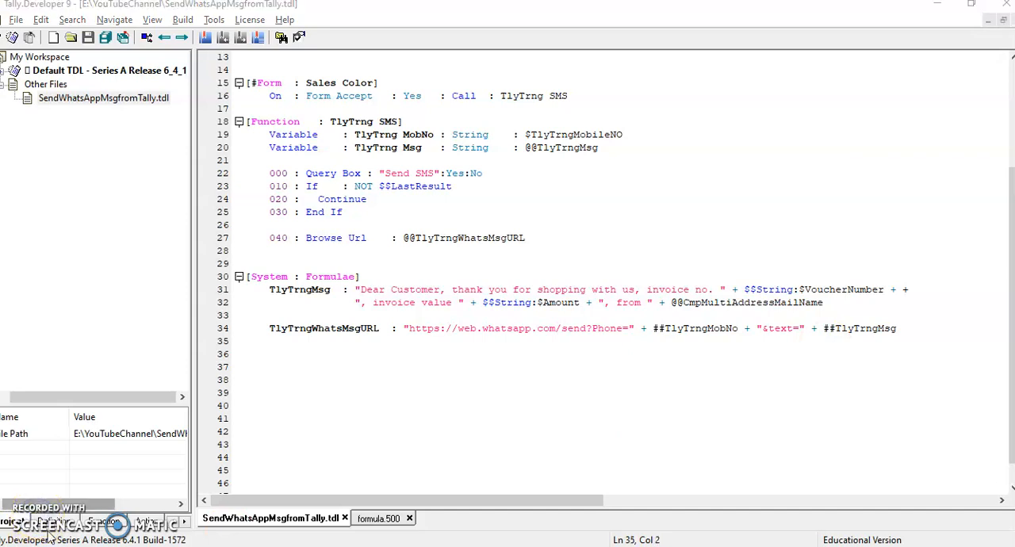
mouse_move(49, 537)
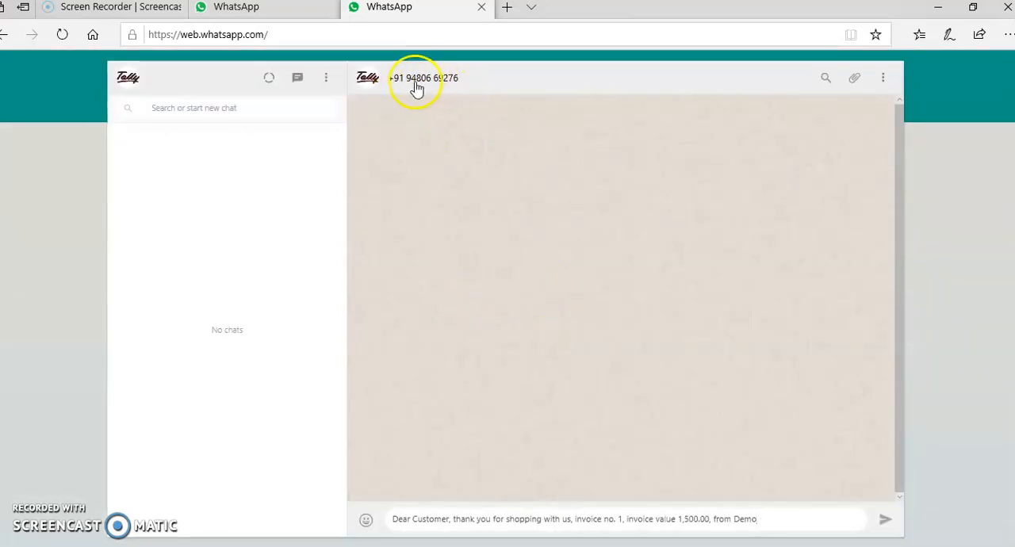
mouse_move(422, 78)
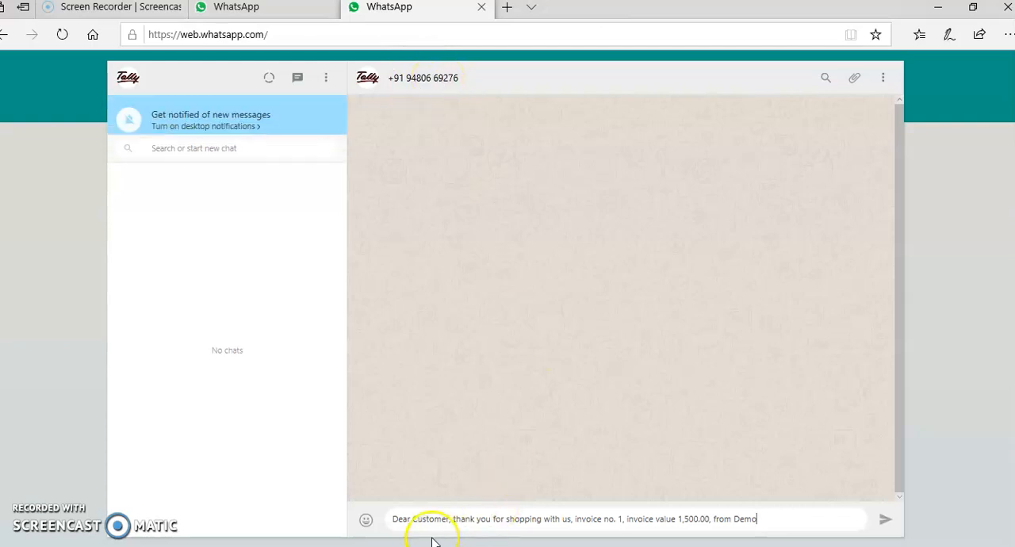
mouse_move(790, 507)
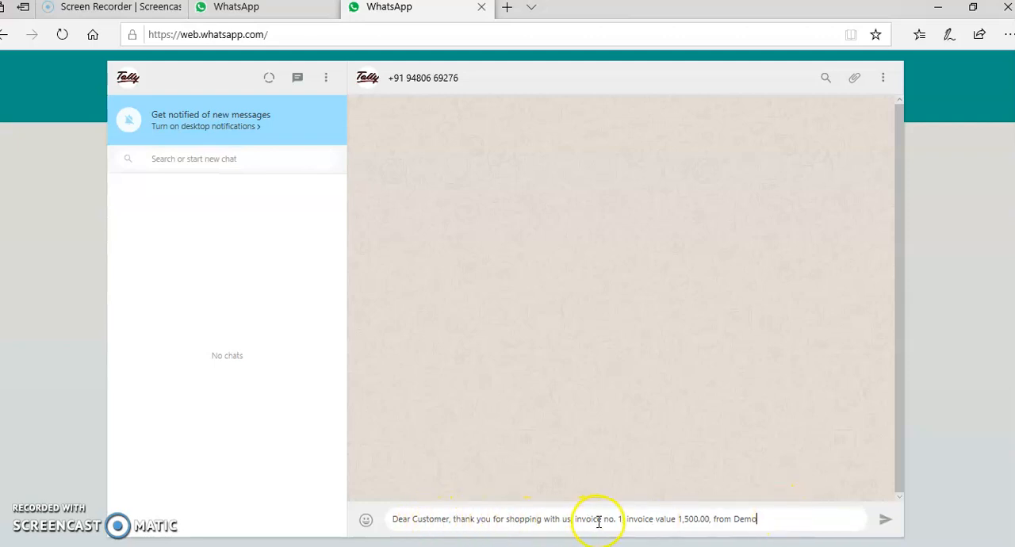
mouse_move(698, 530)
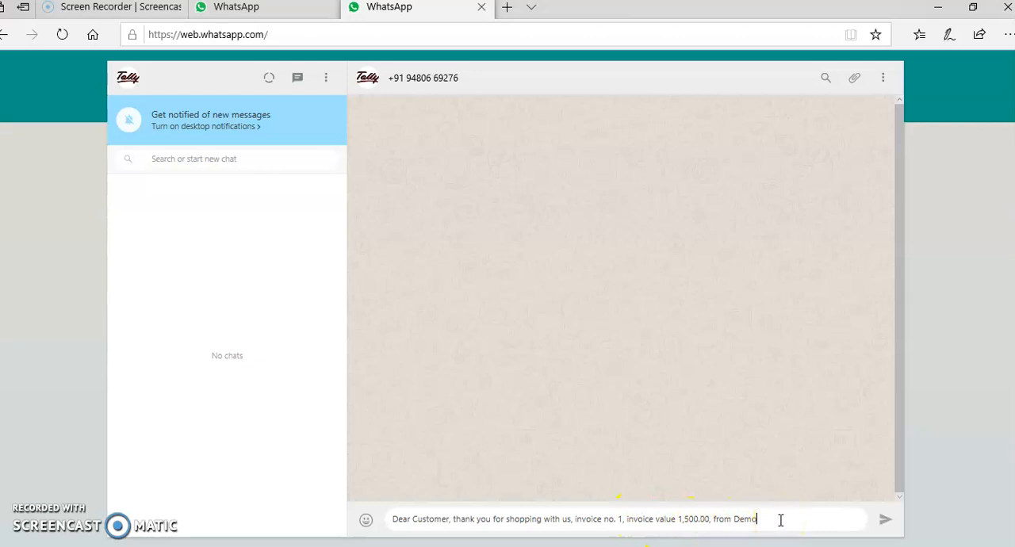
mouse_move(885, 521)
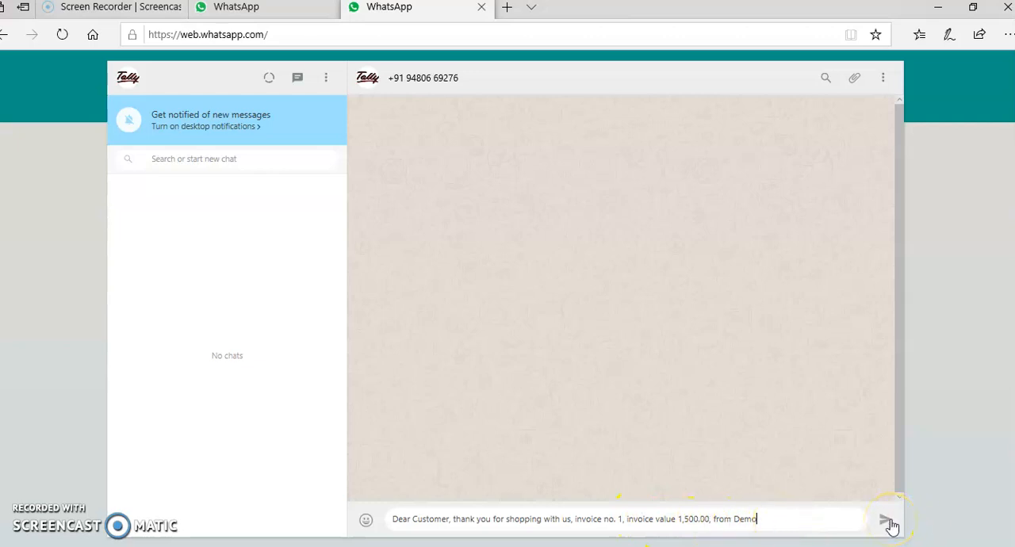